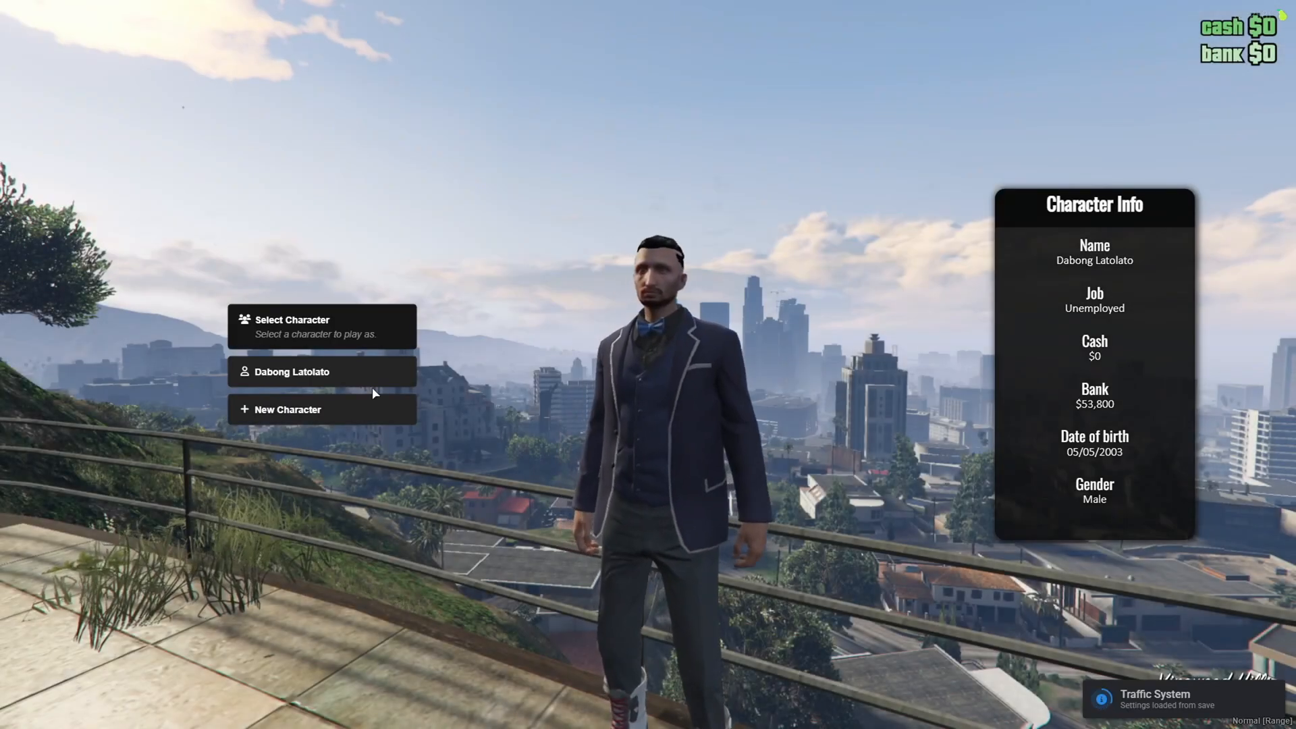
Spawn in as the Dabong Latolato character and open the ESX server folder
click(323, 372)
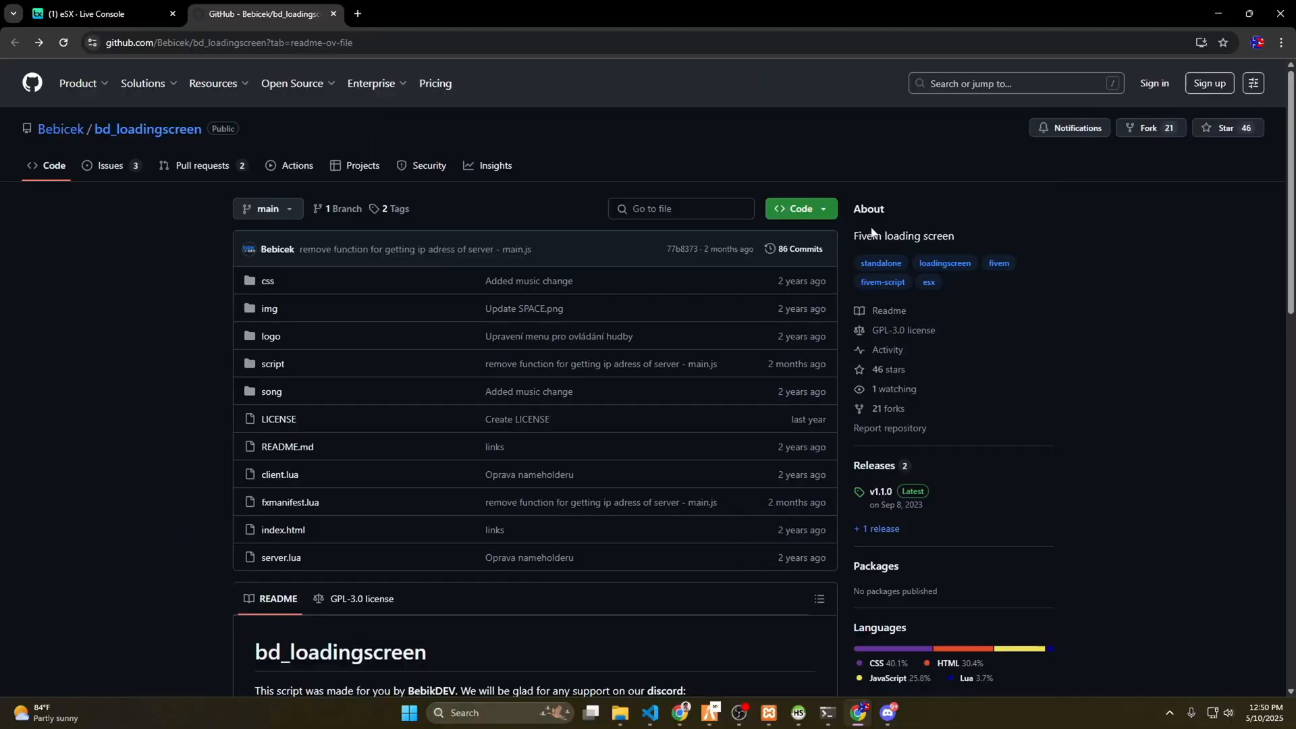
click(798, 209)
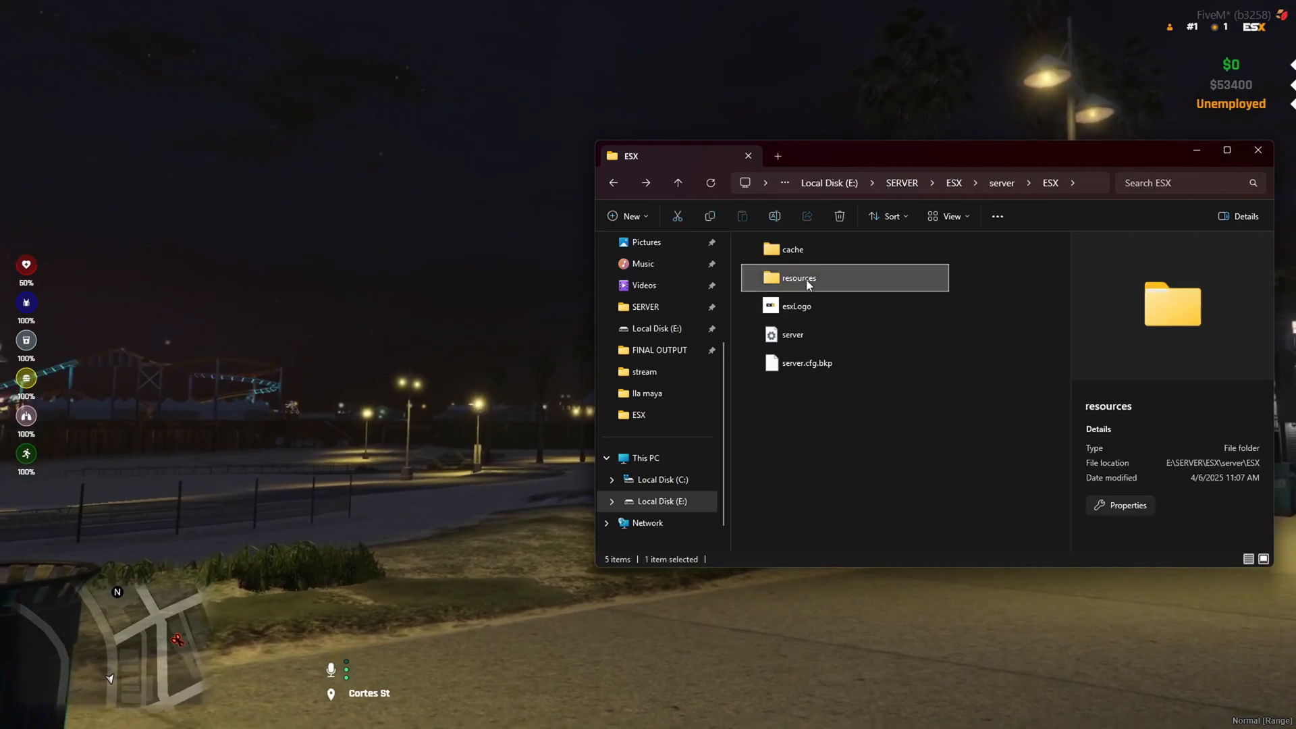
Open the server's resources folder and, in a second window, the downloaded bd_loadingscreen-main zip
double_click(799, 277)
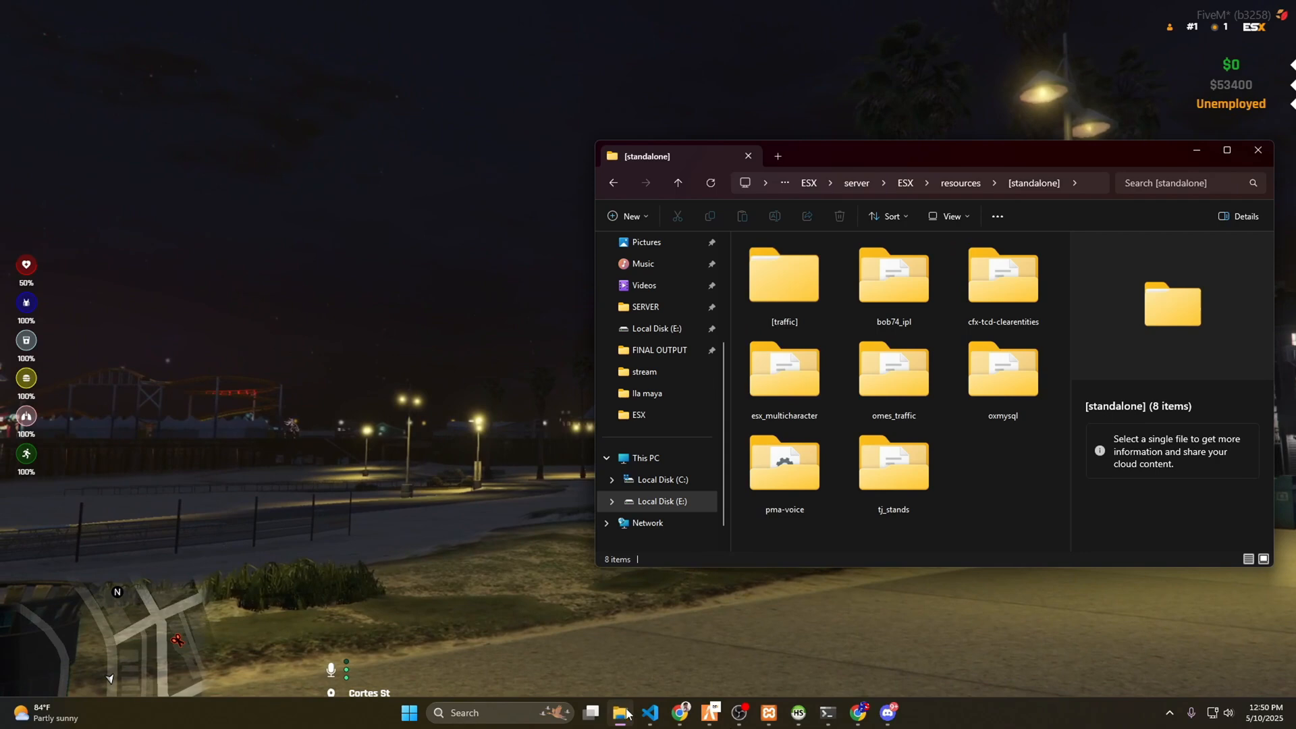
click(619, 713)
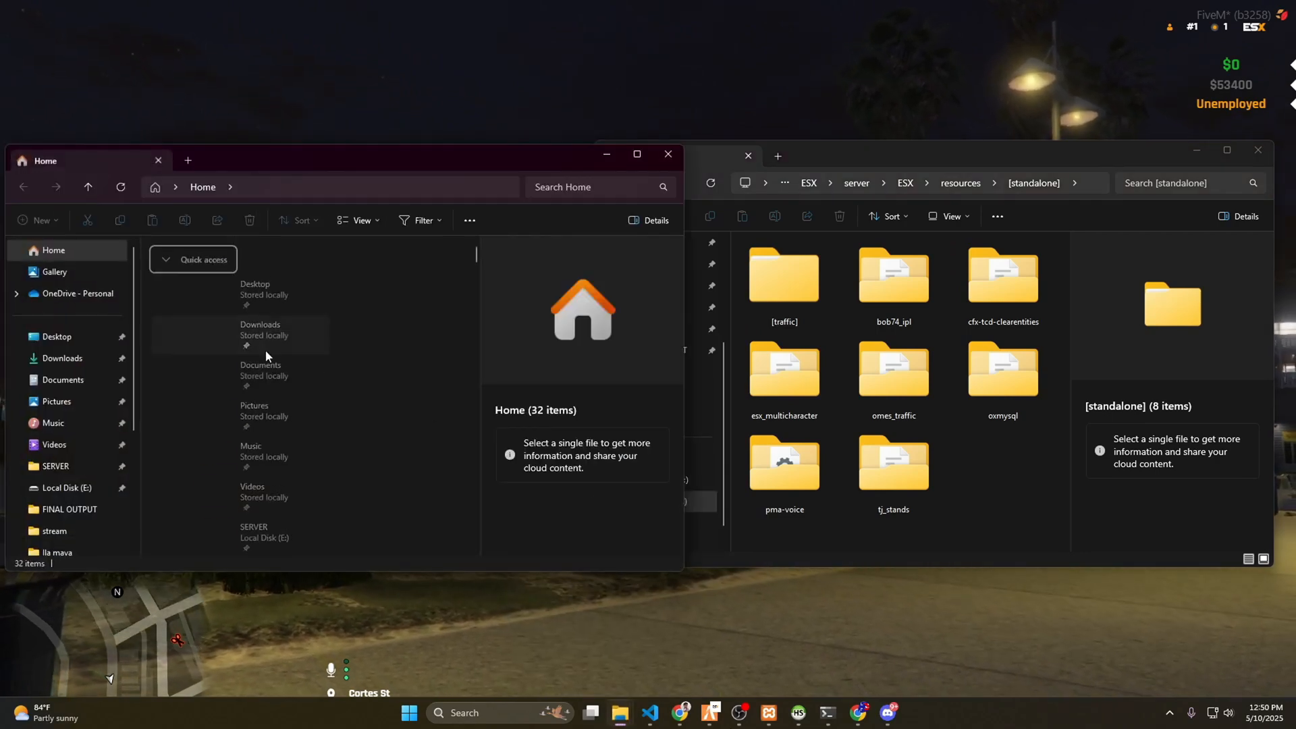
click(62, 358)
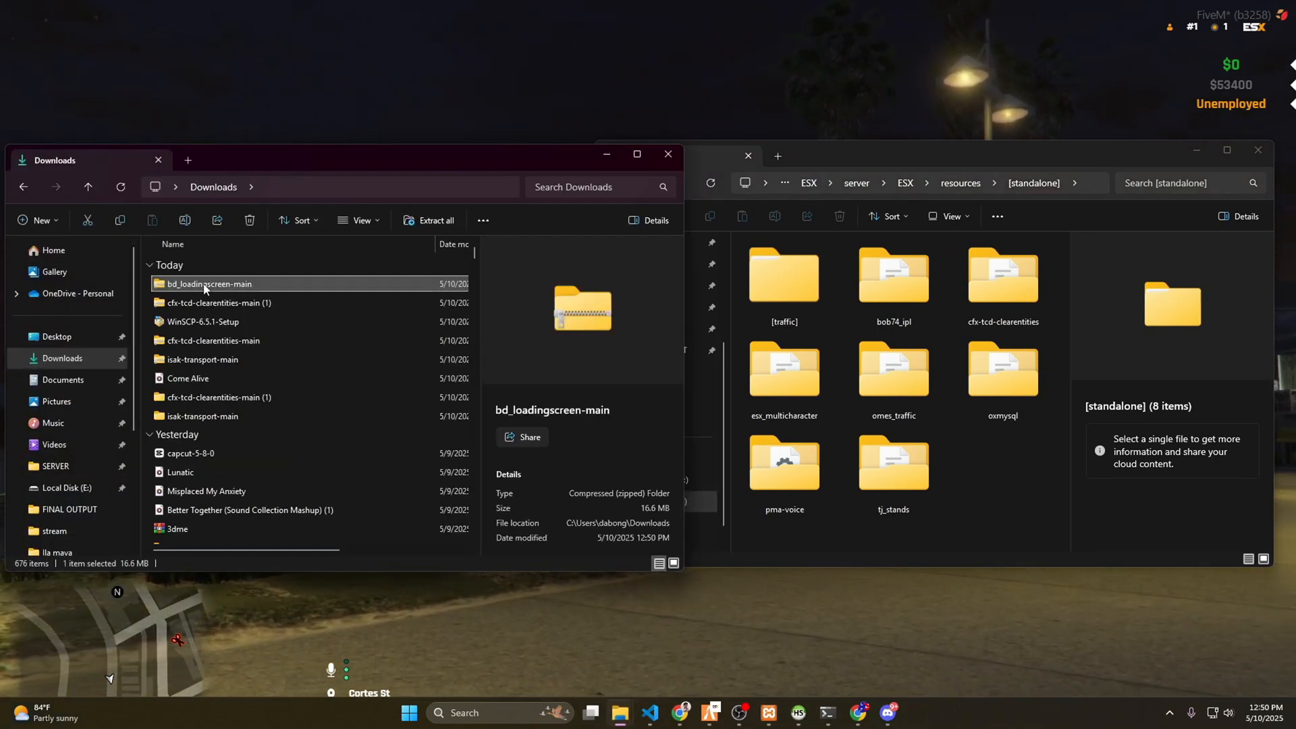
double_click(209, 283)
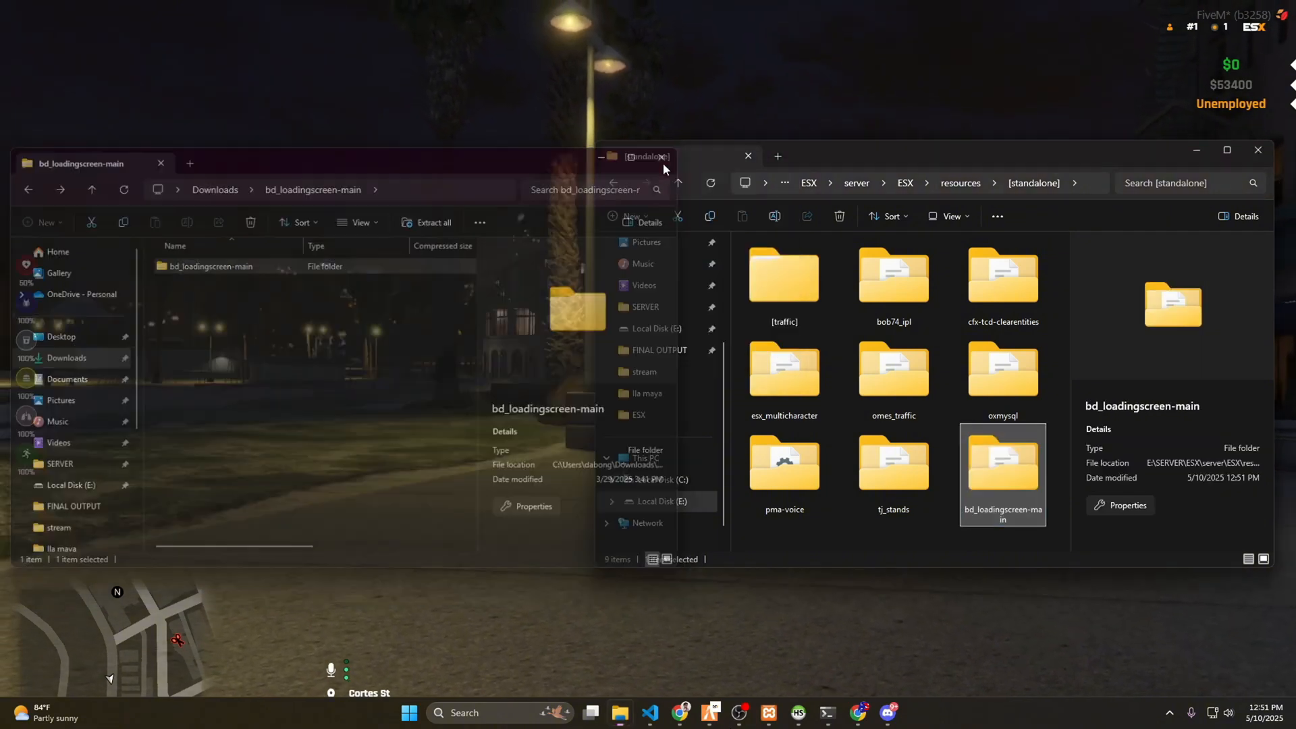
Rename the bd_loadingscreen-main folder to bd_loadingscreen
right_click(1002, 463)
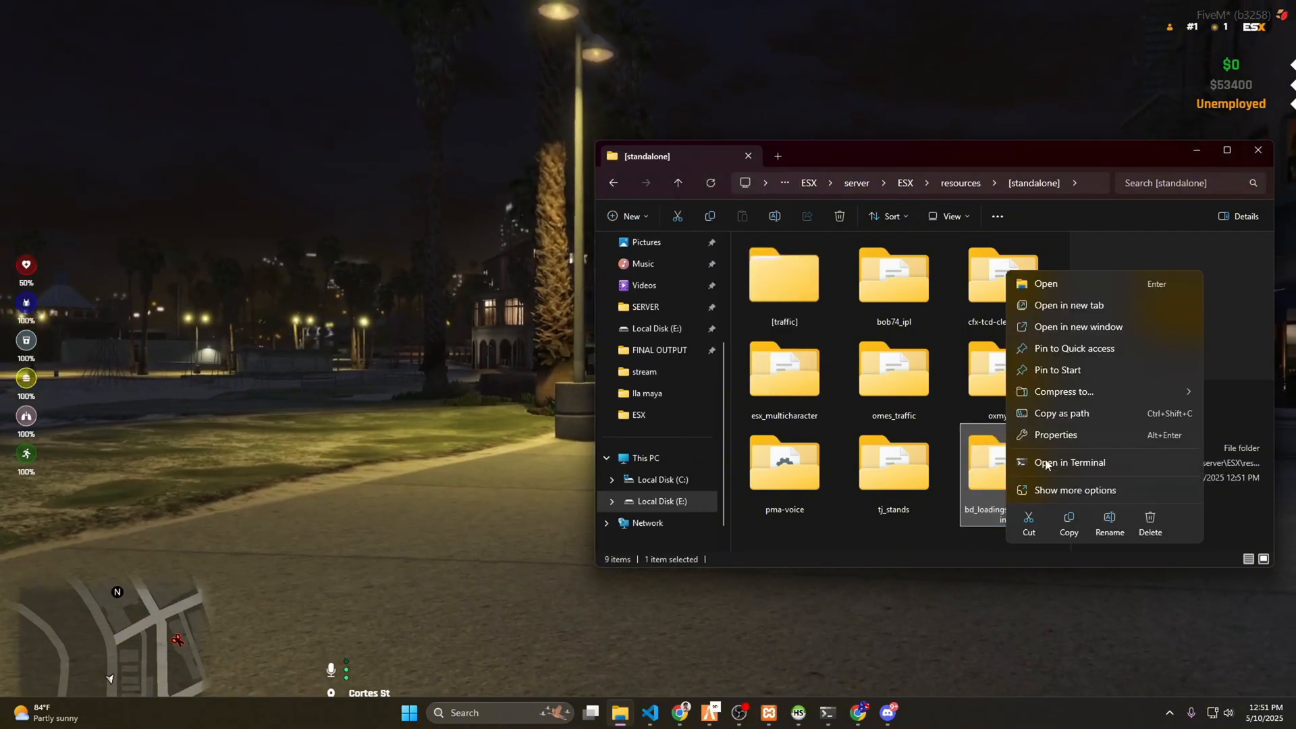
click(1076, 490)
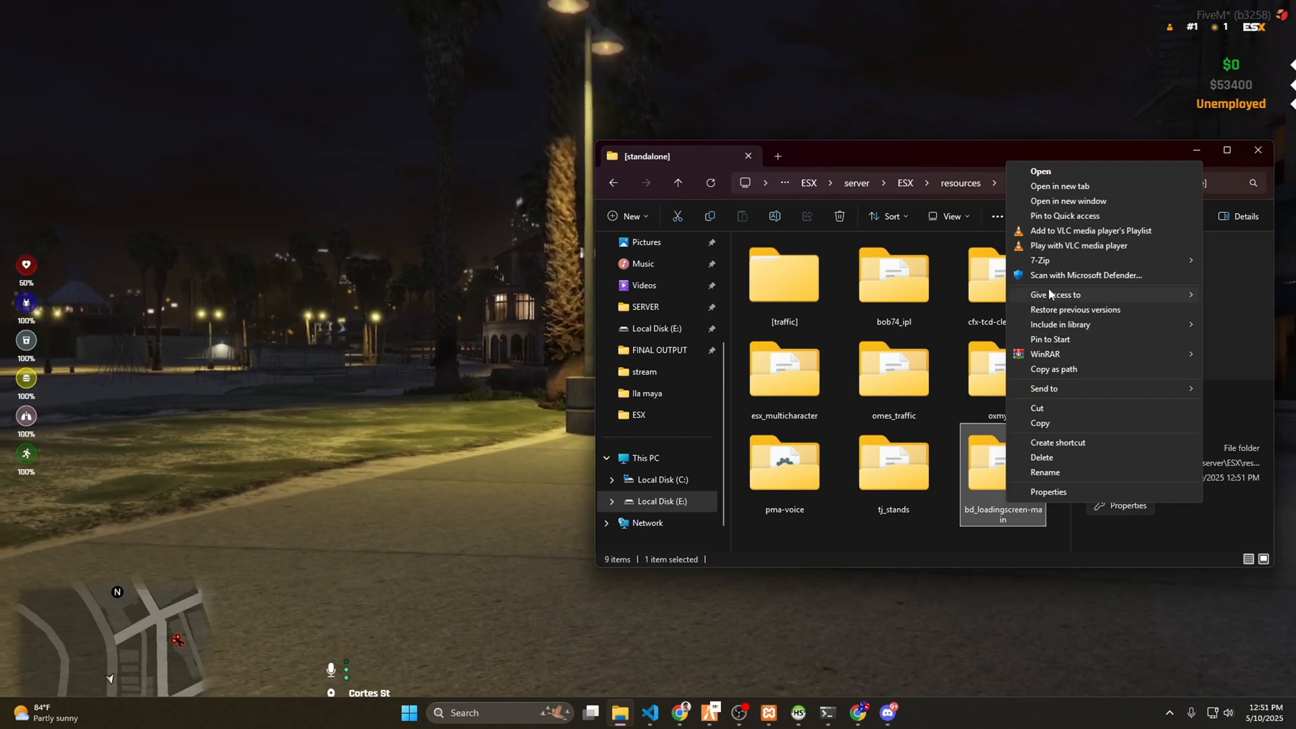
click(1046, 472)
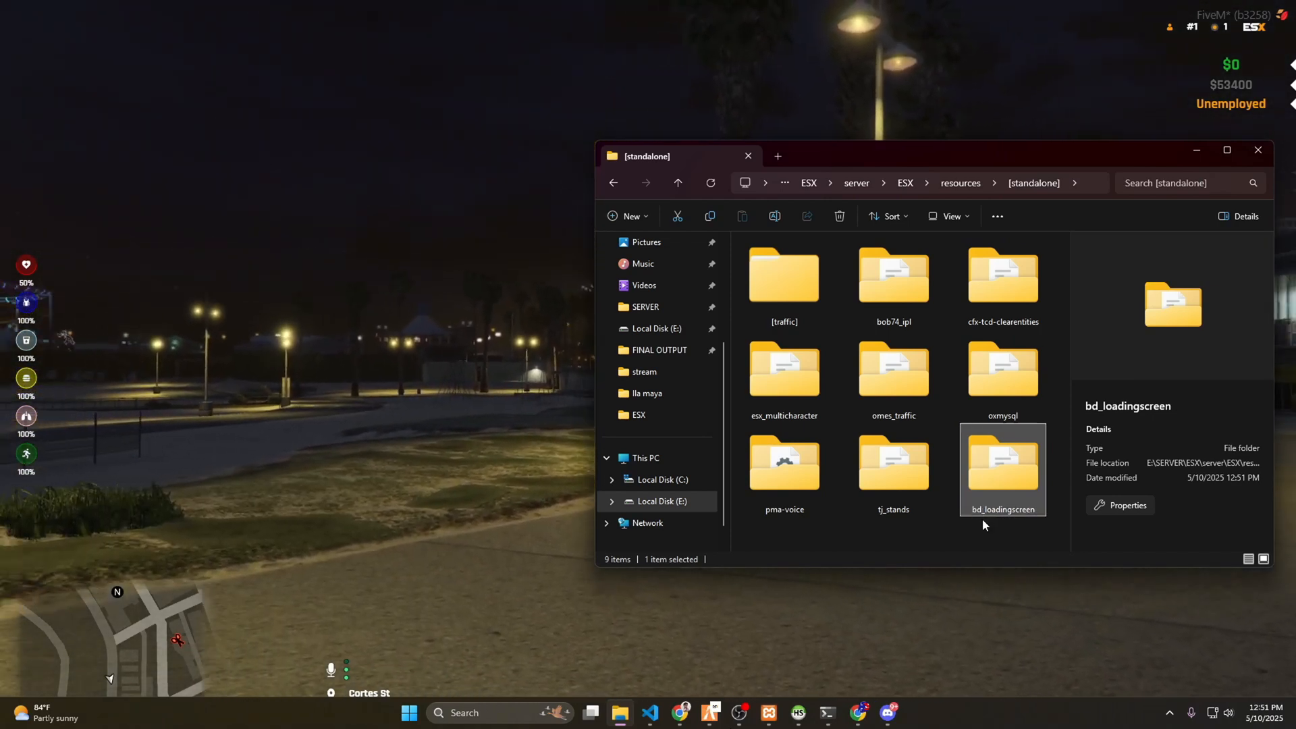
Open logo.png from the bd_loadingscreen logo folder in Photoshop
double_click(1003, 463)
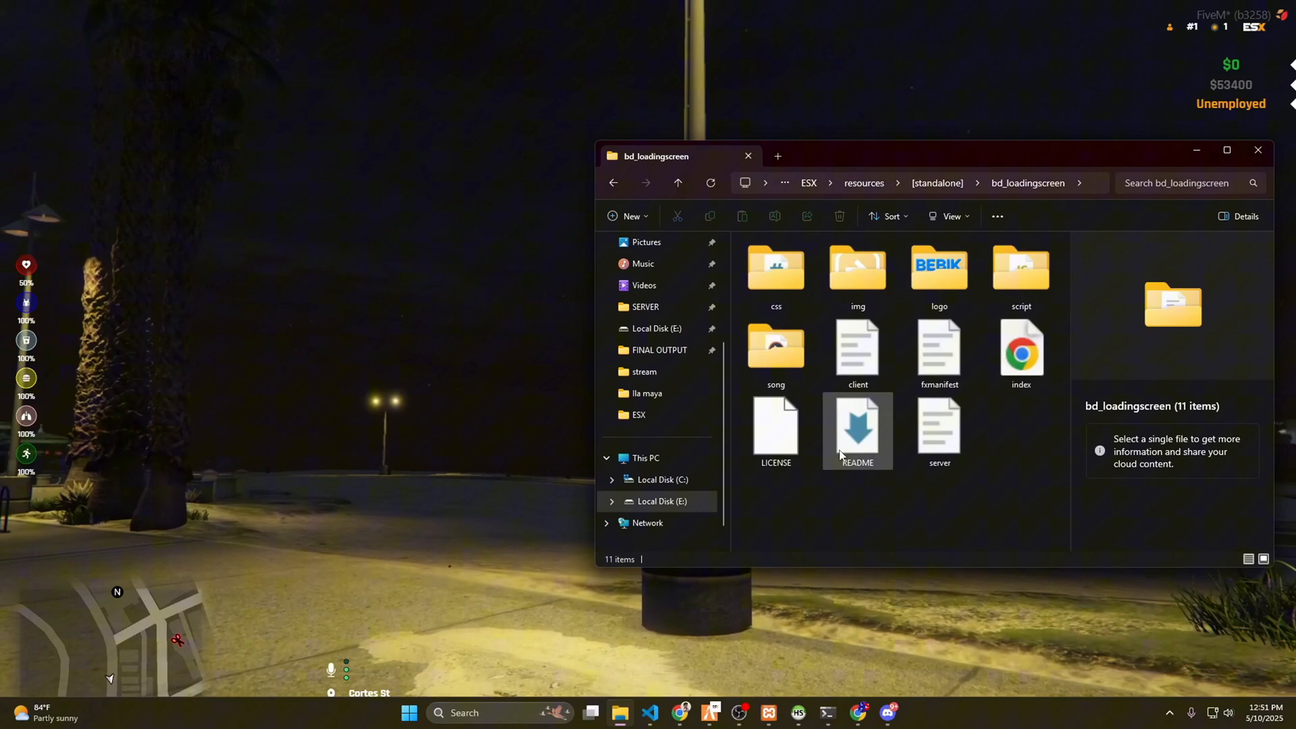
double_click(939, 269)
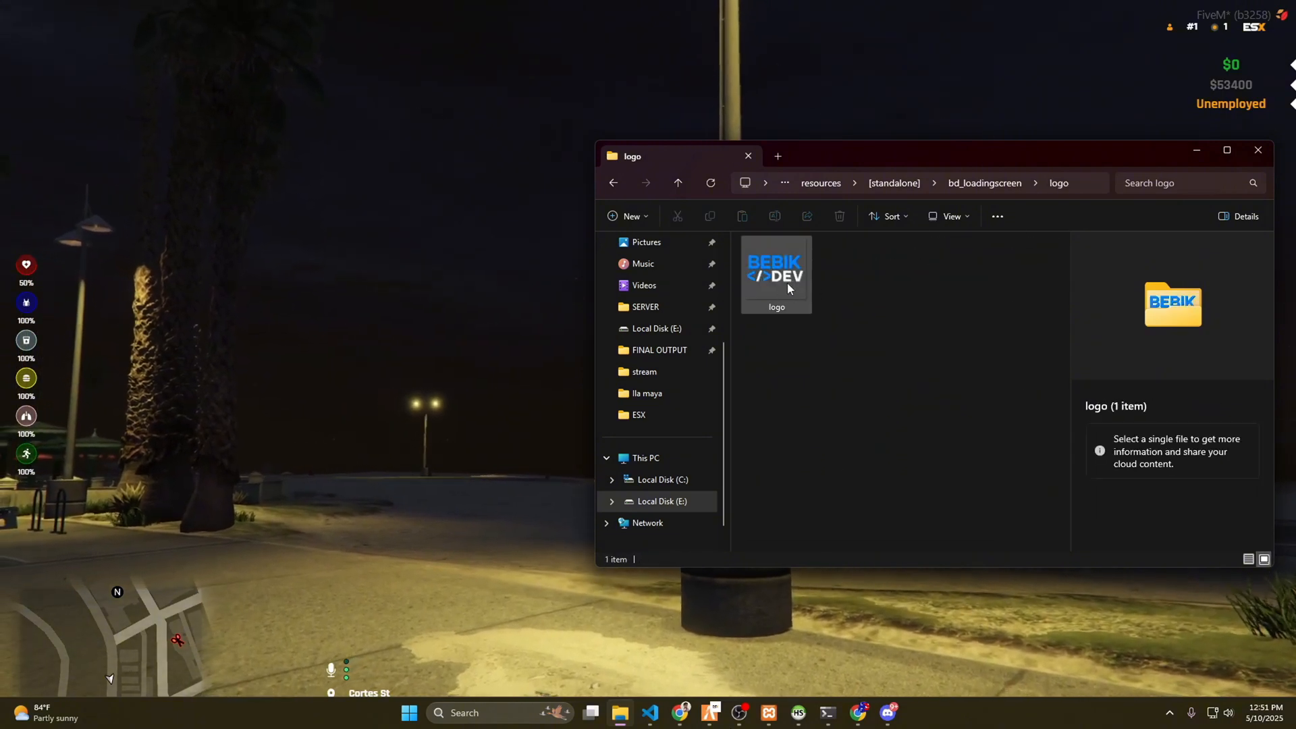
right_click(776, 273)
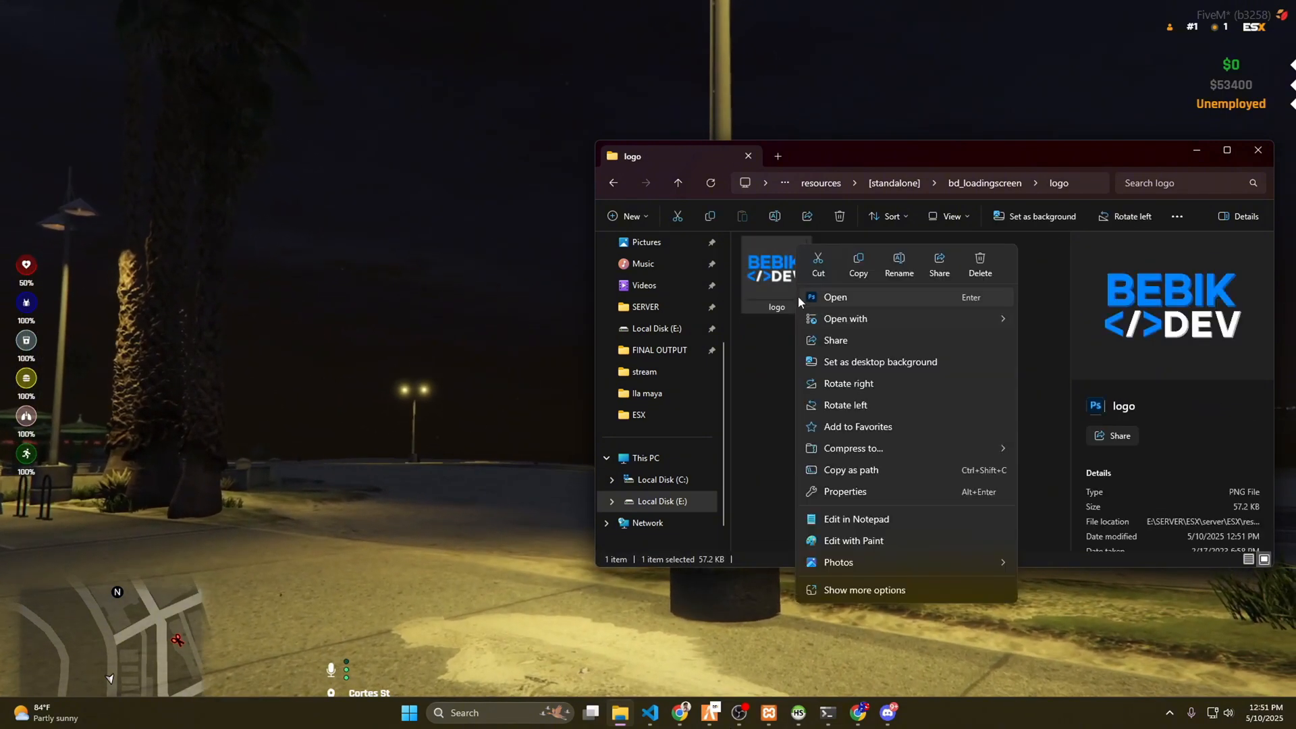
click(835, 297)
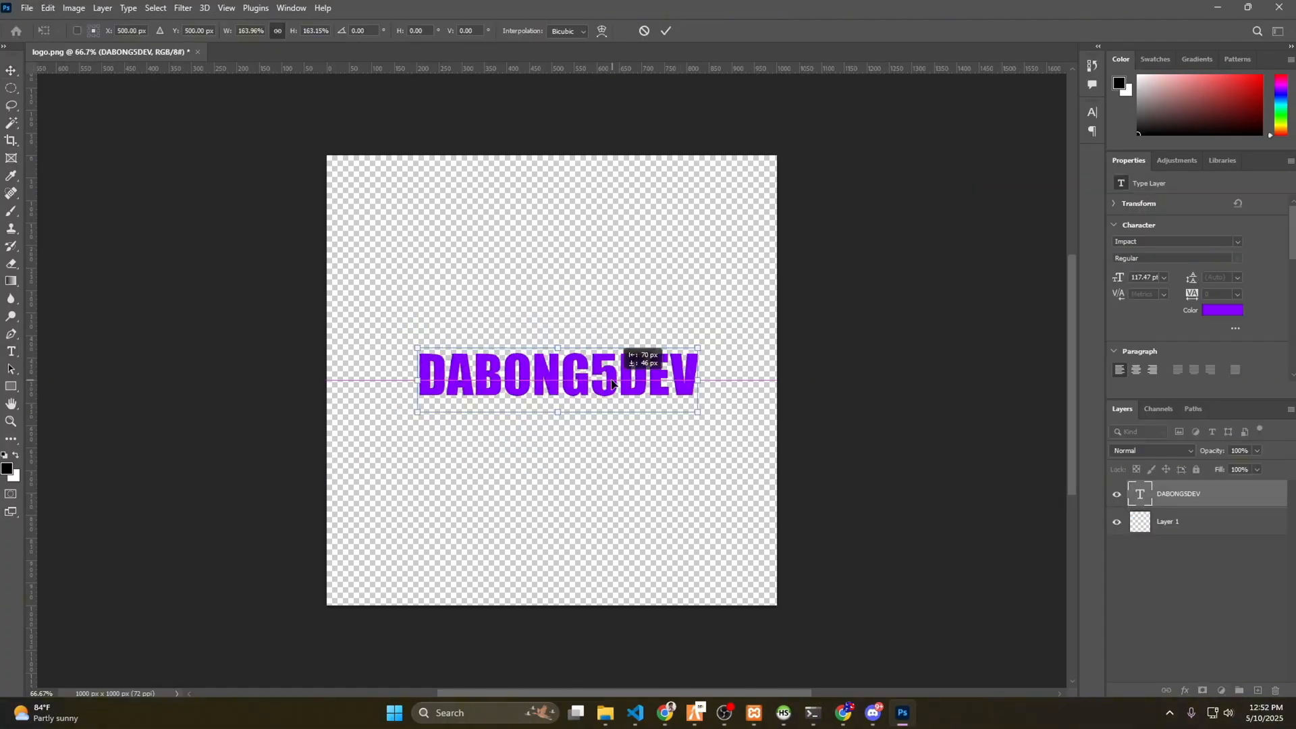
Save the DABONG5DEV logo as PNG over logo.png, discarding the layered document
click(27, 7)
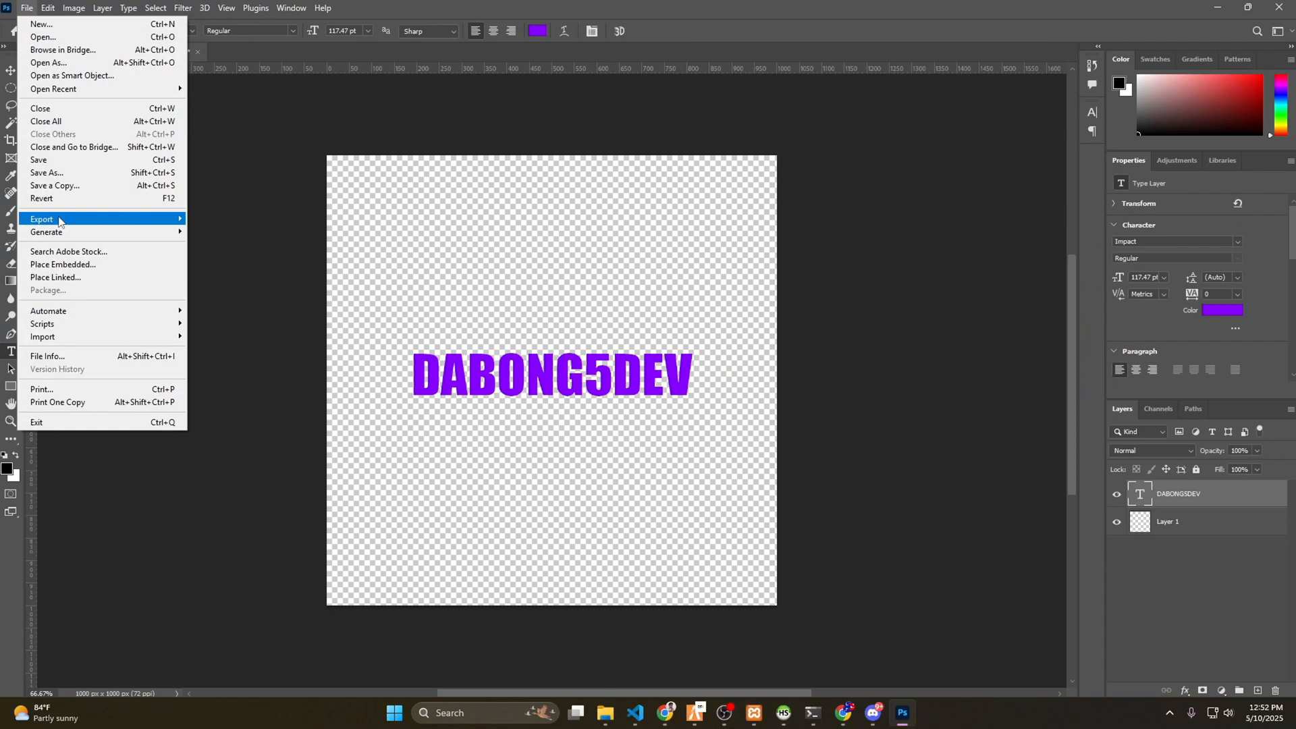
click(46, 173)
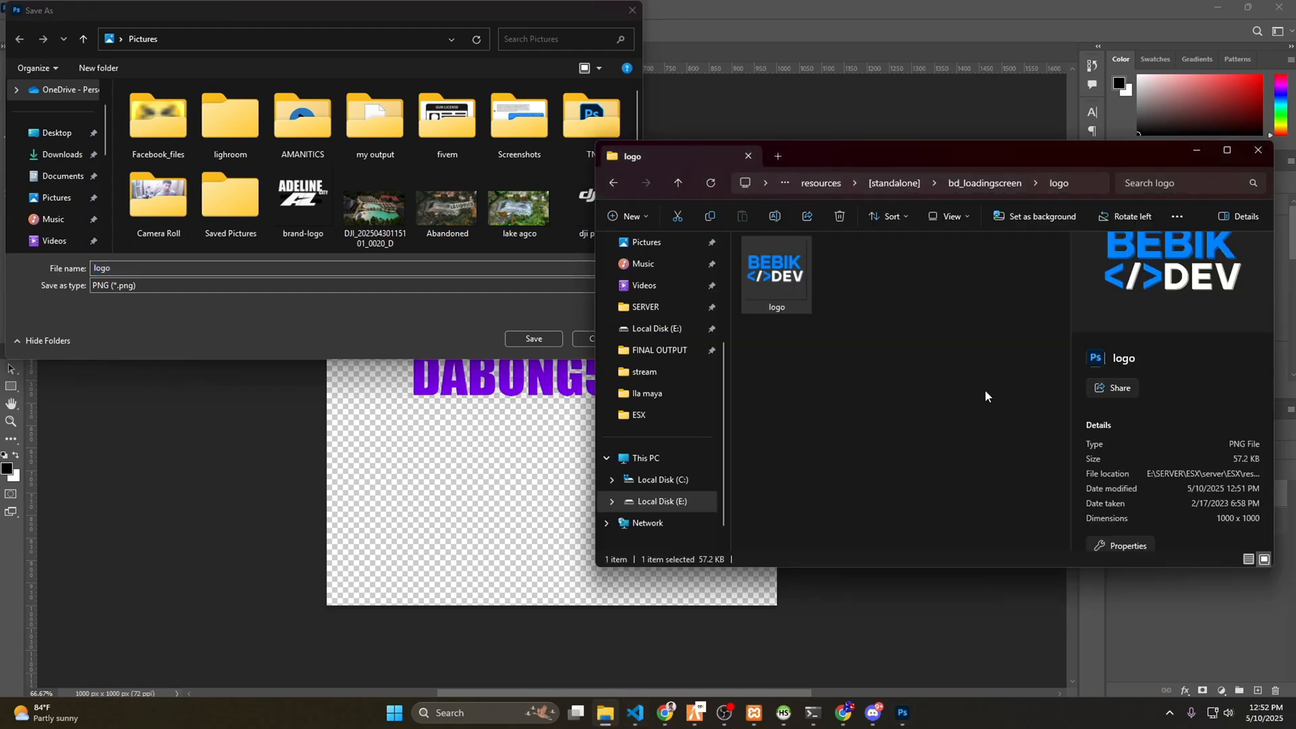
click(910, 183)
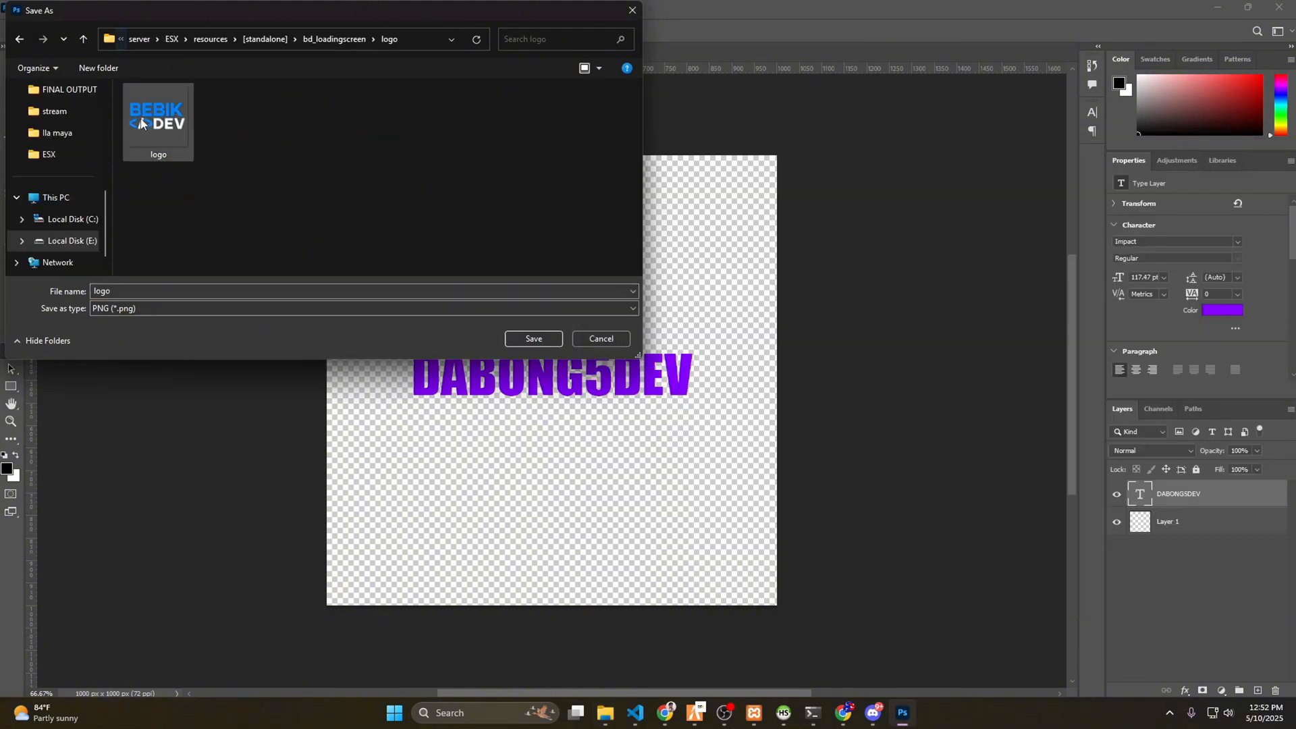
click(534, 339)
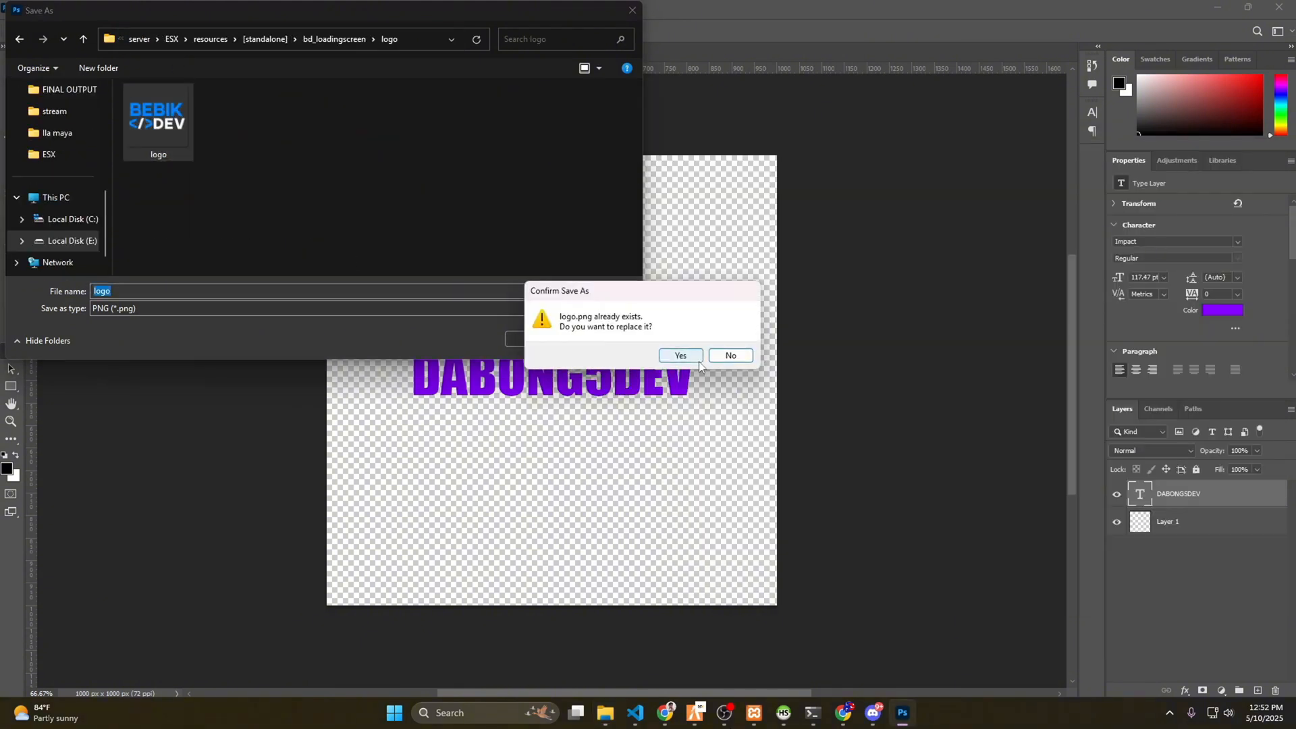
click(680, 356)
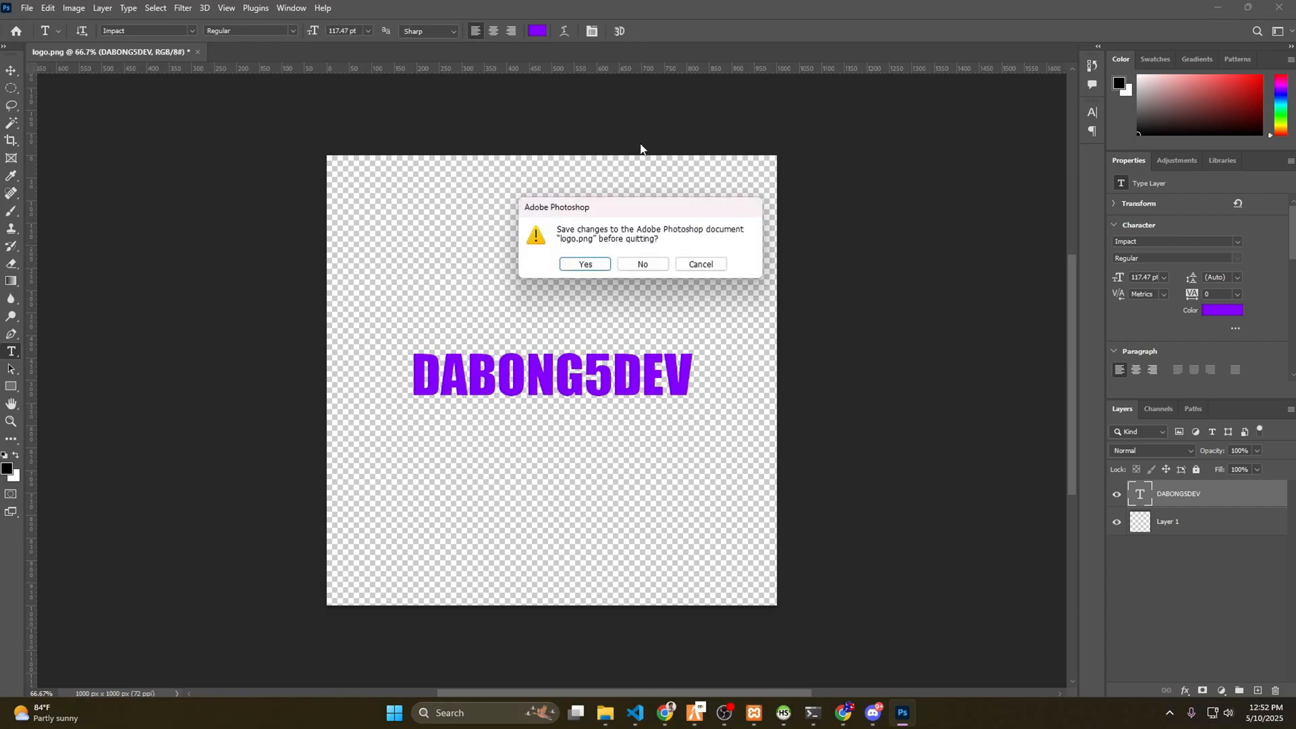
click(642, 264)
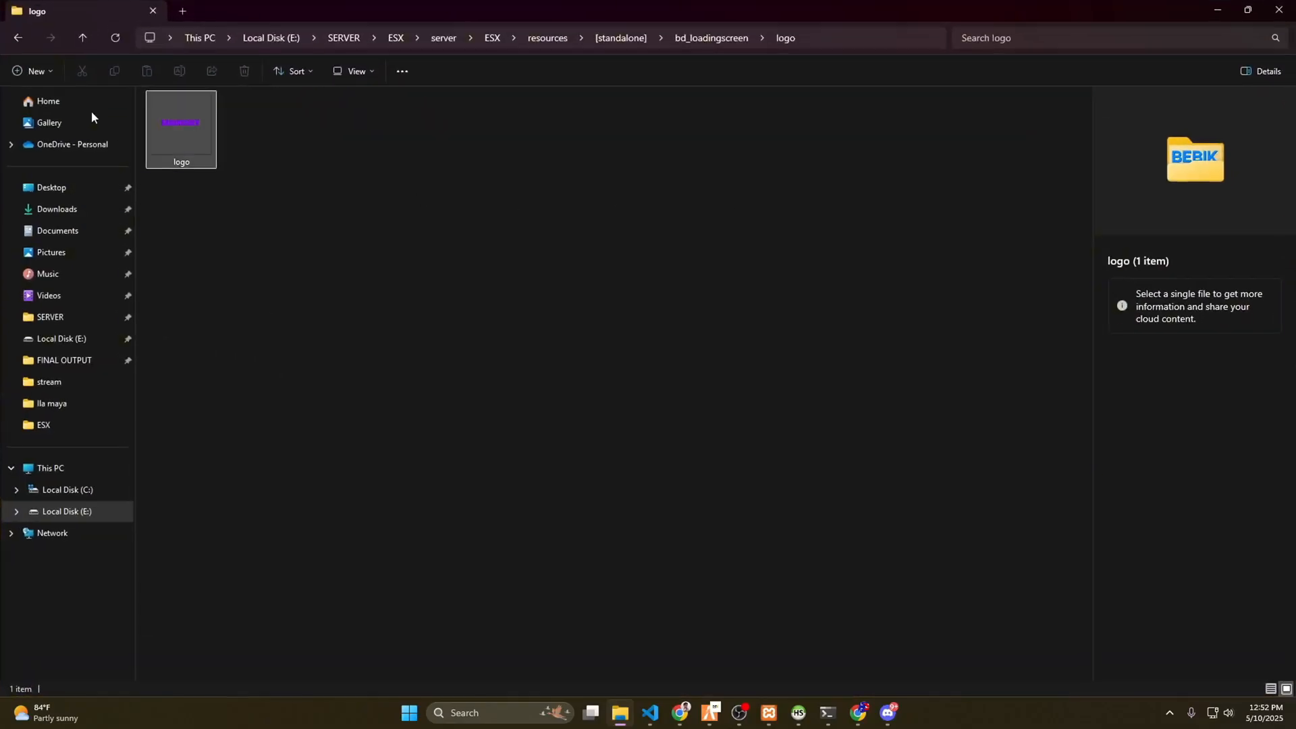
Open person1.png from the bd_loadingscreen img folder
click(82, 38)
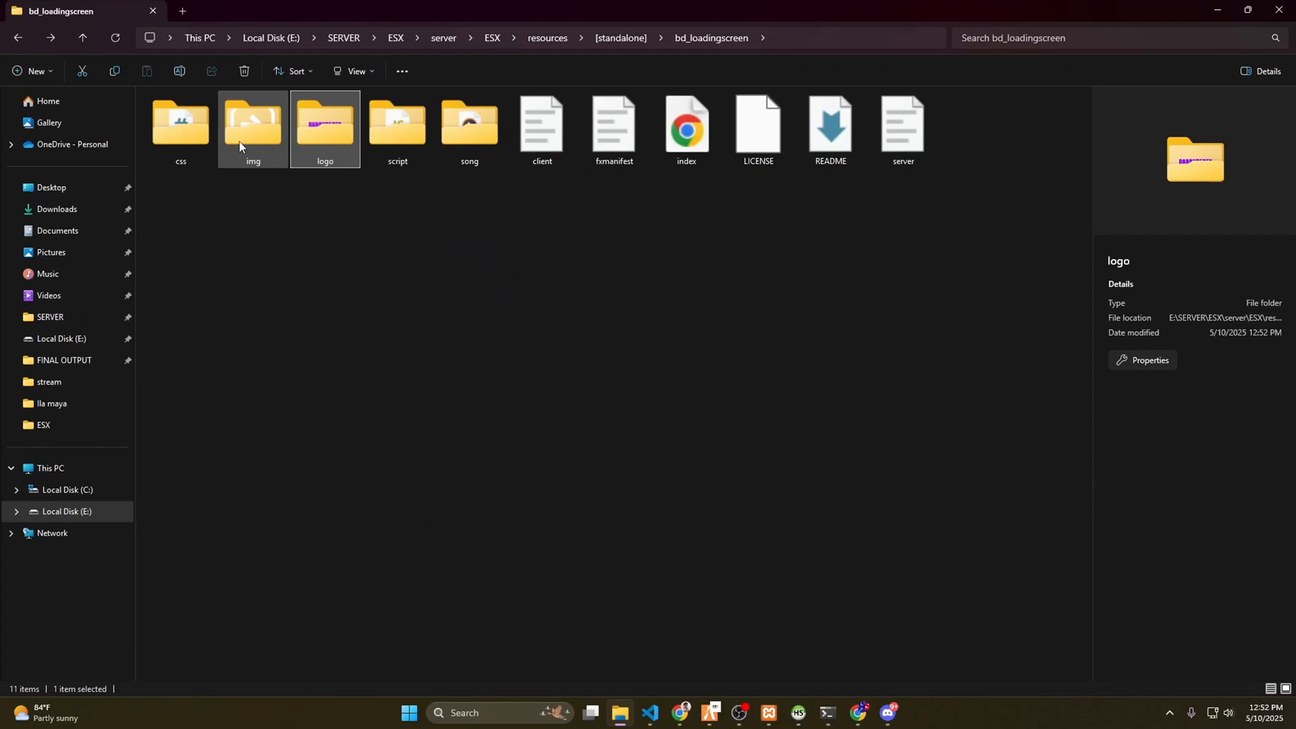
click(254, 125)
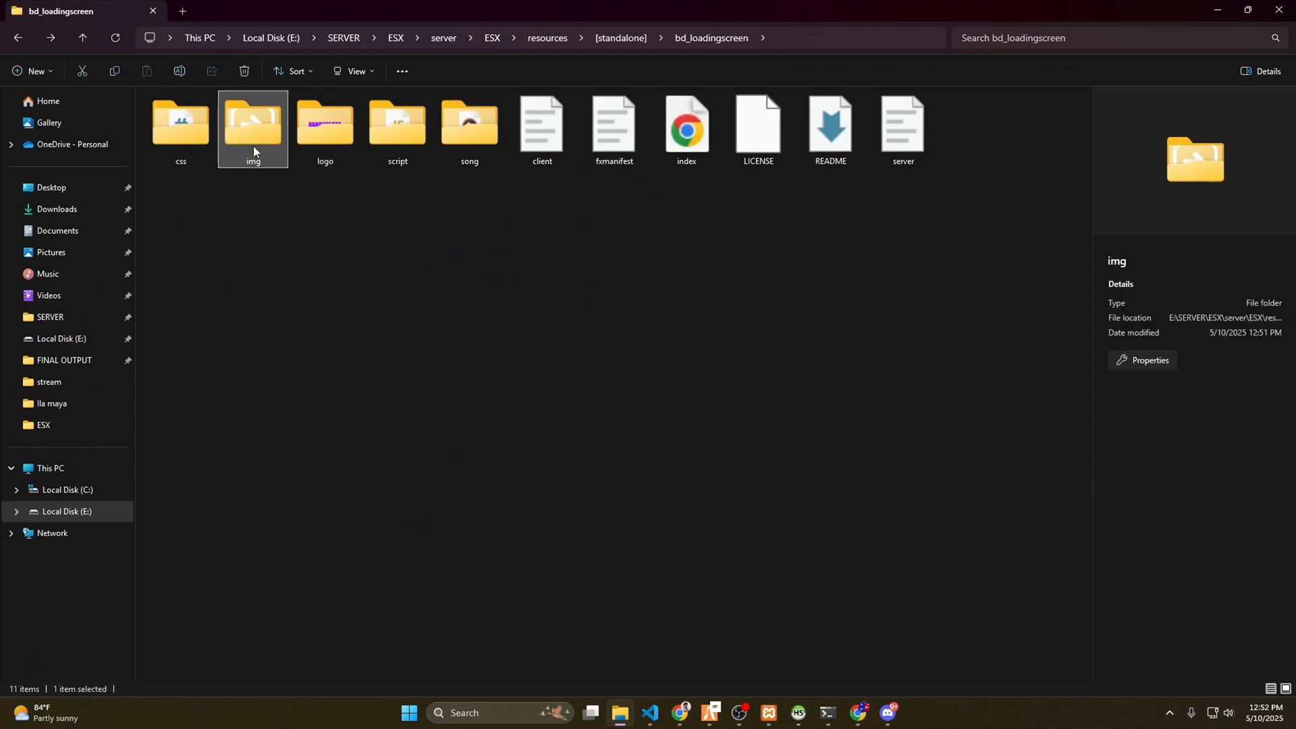
click(902, 717)
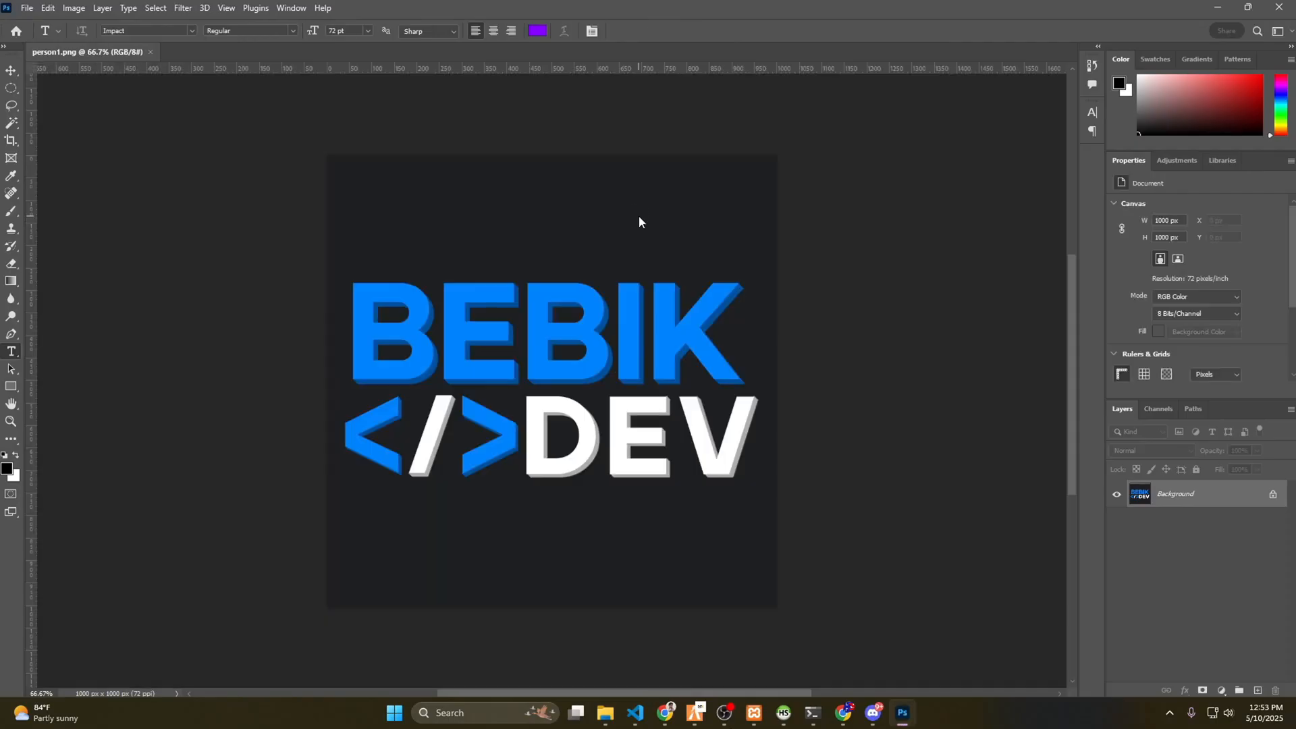
Add DABONG5DEV text and a purple rectangle blended with Linear Dodge (Add) to person1.png
click(12, 71)
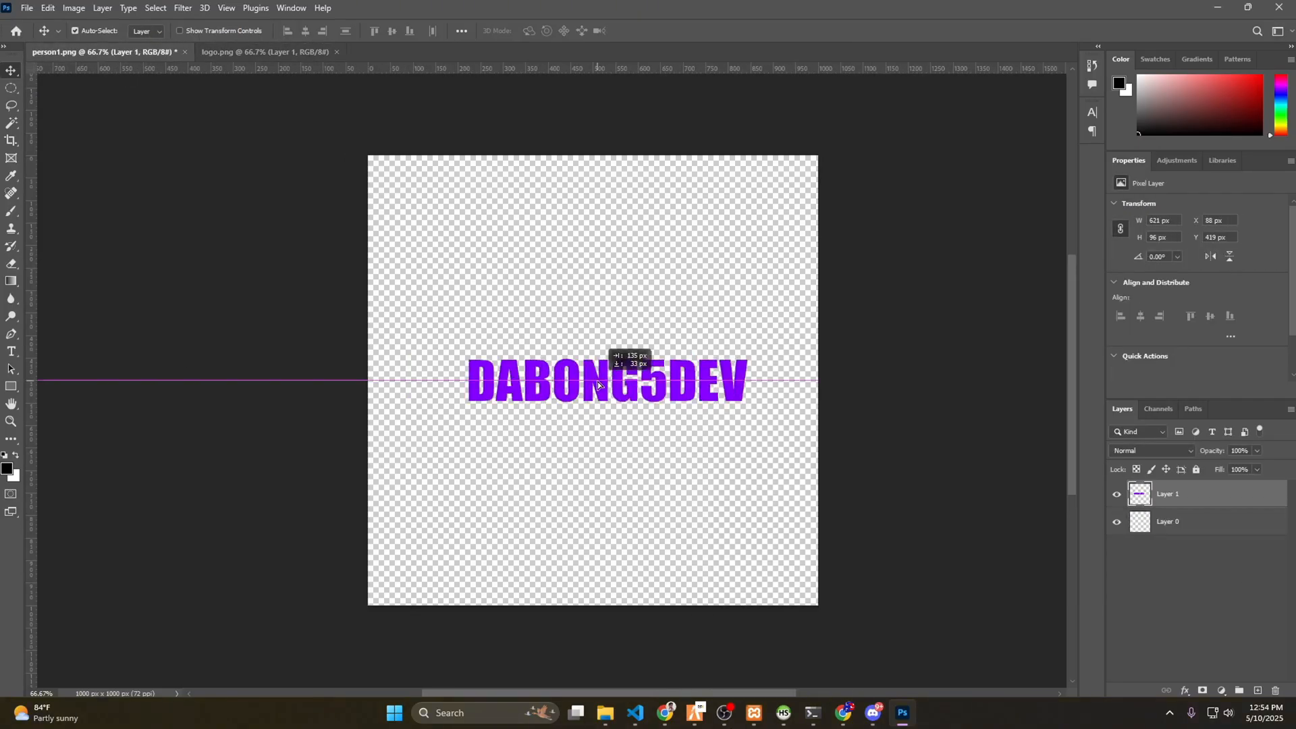
click(12, 397)
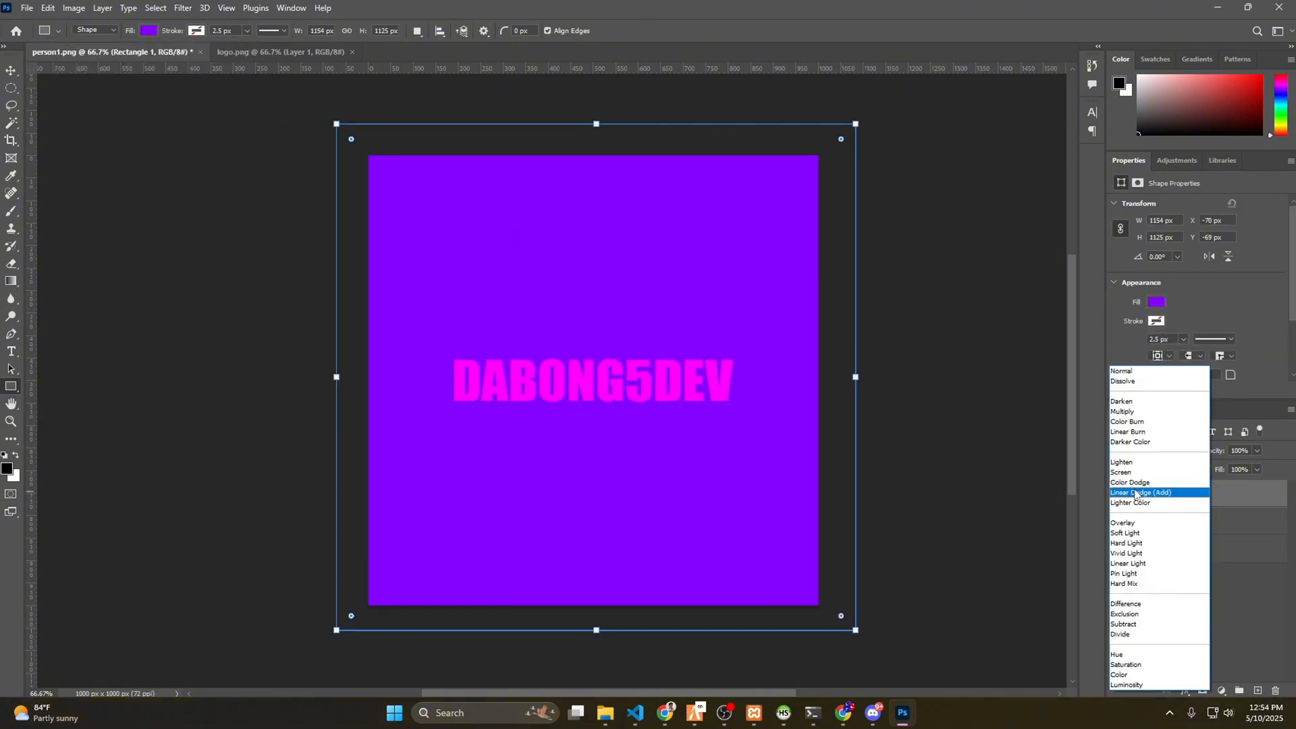
click(26, 7)
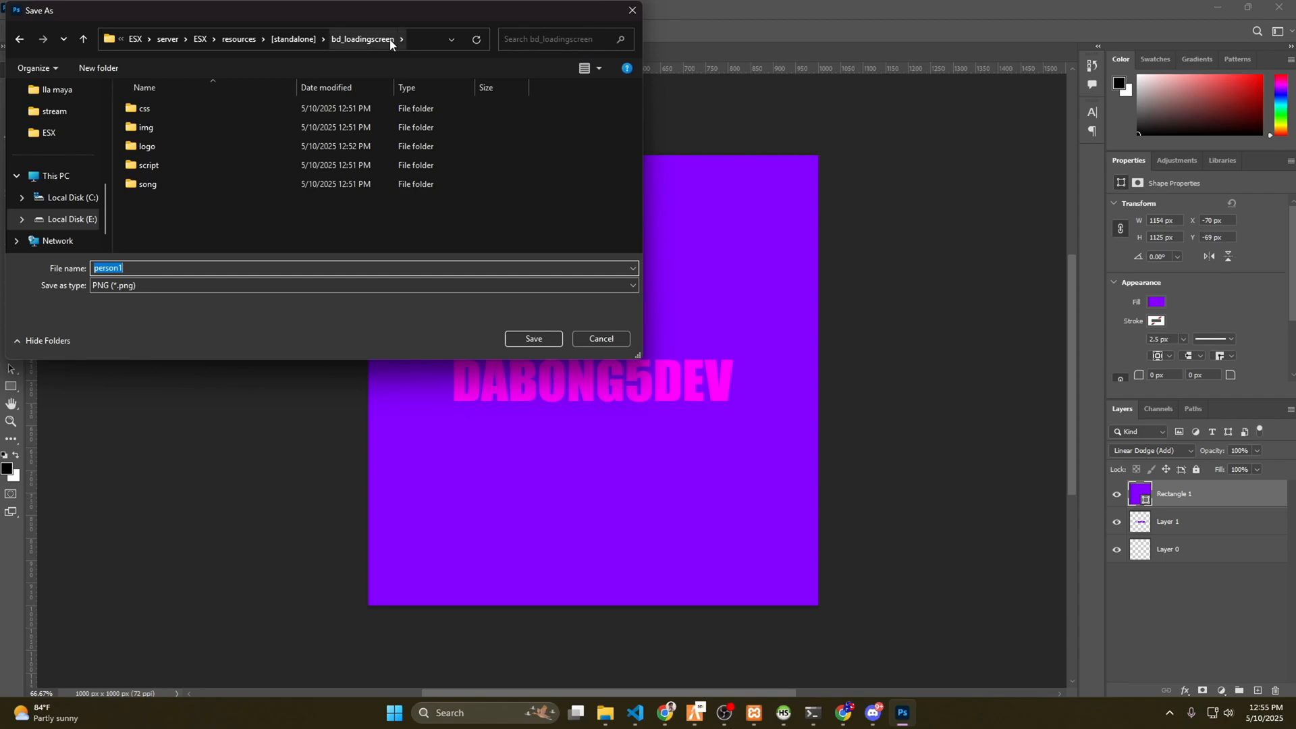
Save the design as person1 in the img folder, replacing the existing file
key(alt+tab)
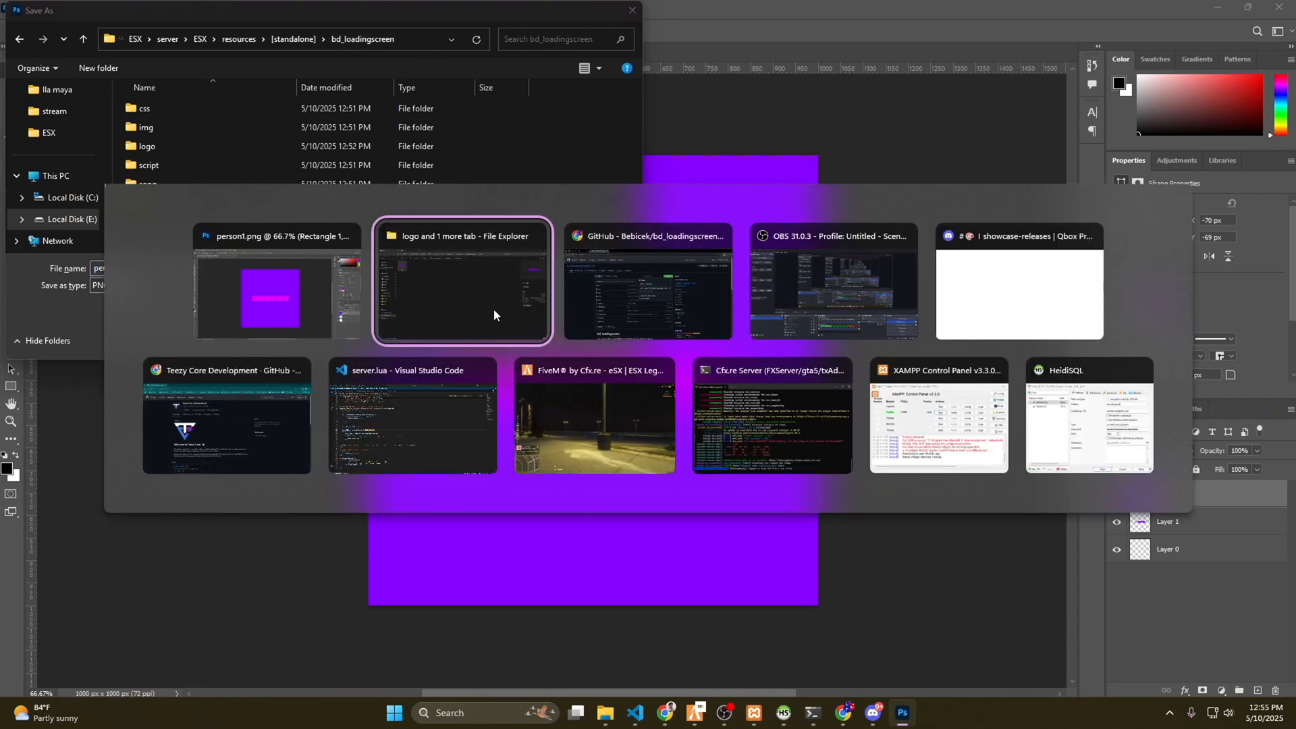
click(463, 281)
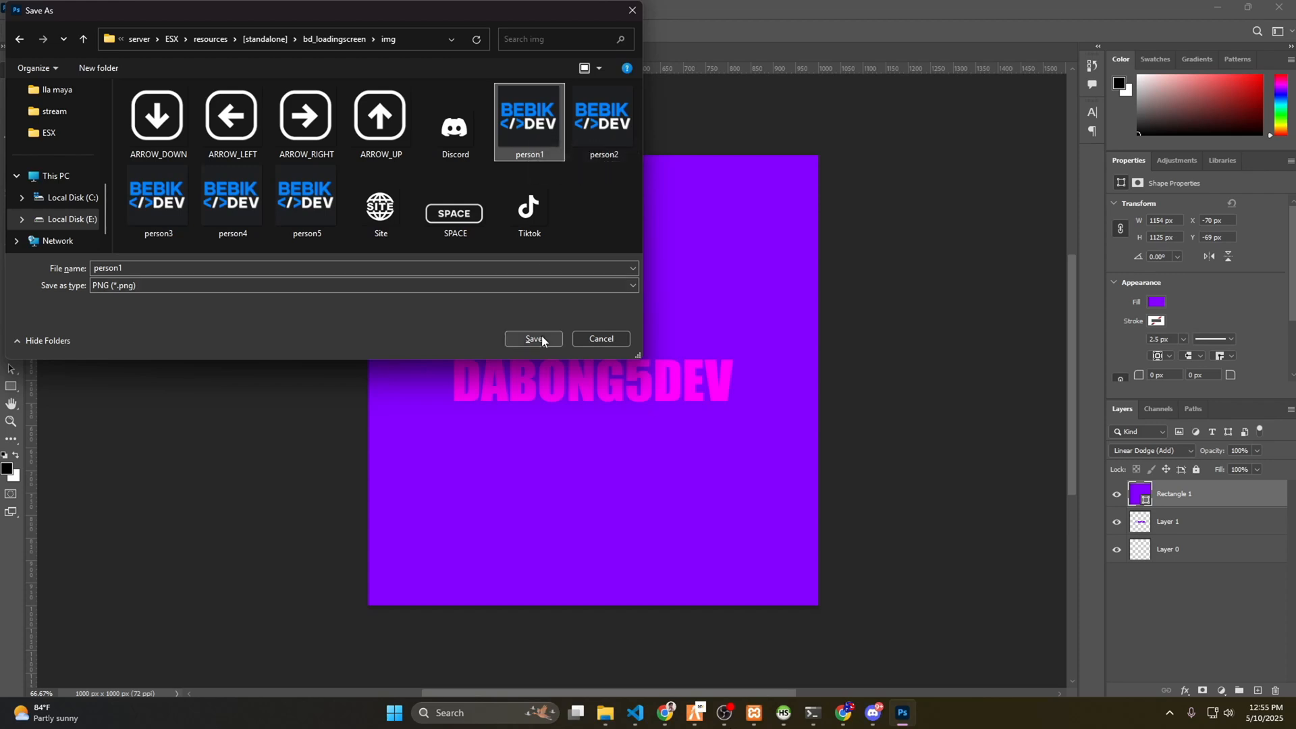
click(534, 339)
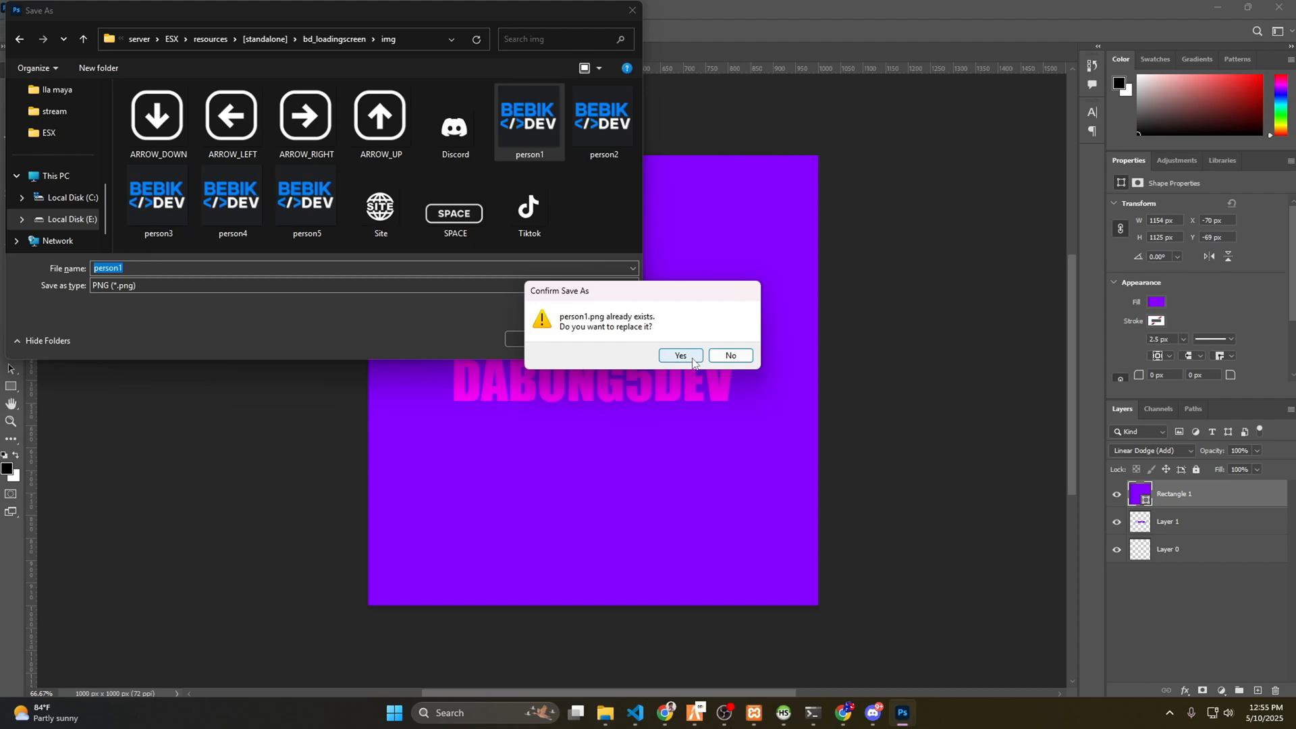
click(679, 354)
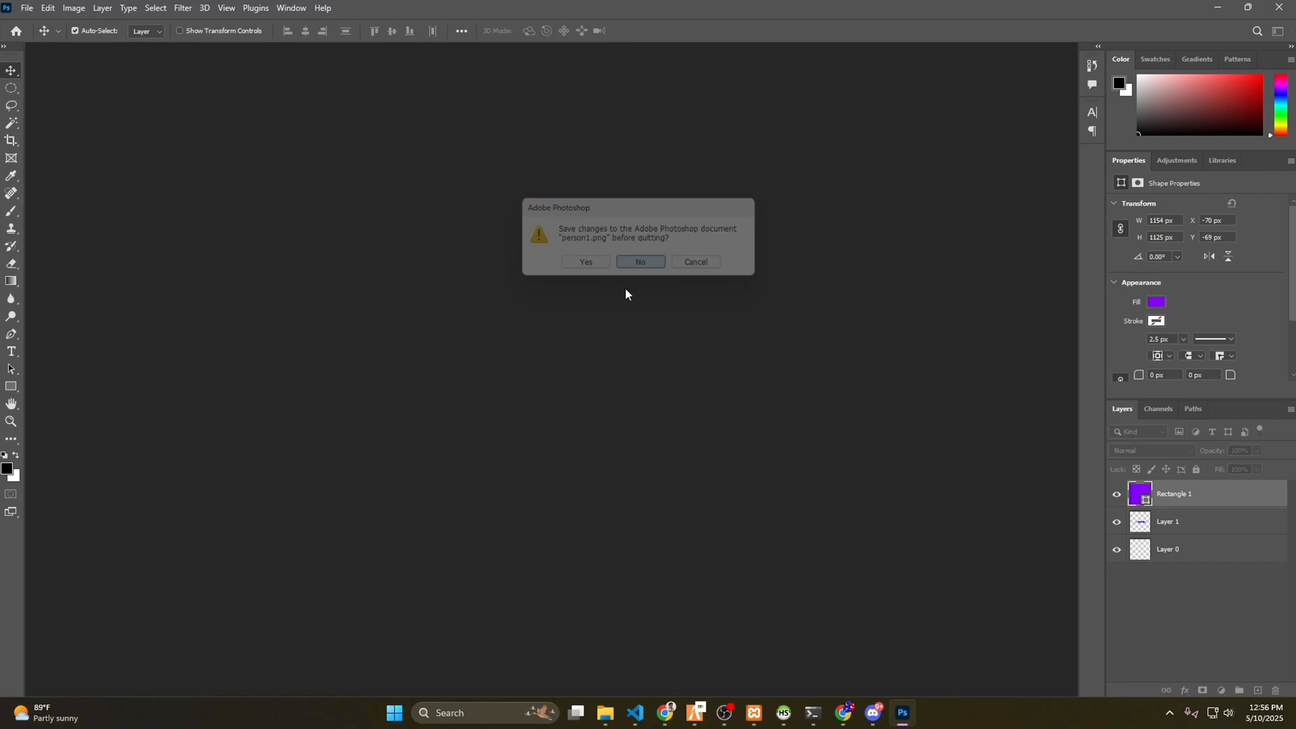
Quit Photoshop without saving and open index.html with Google Chrome
click(640, 262)
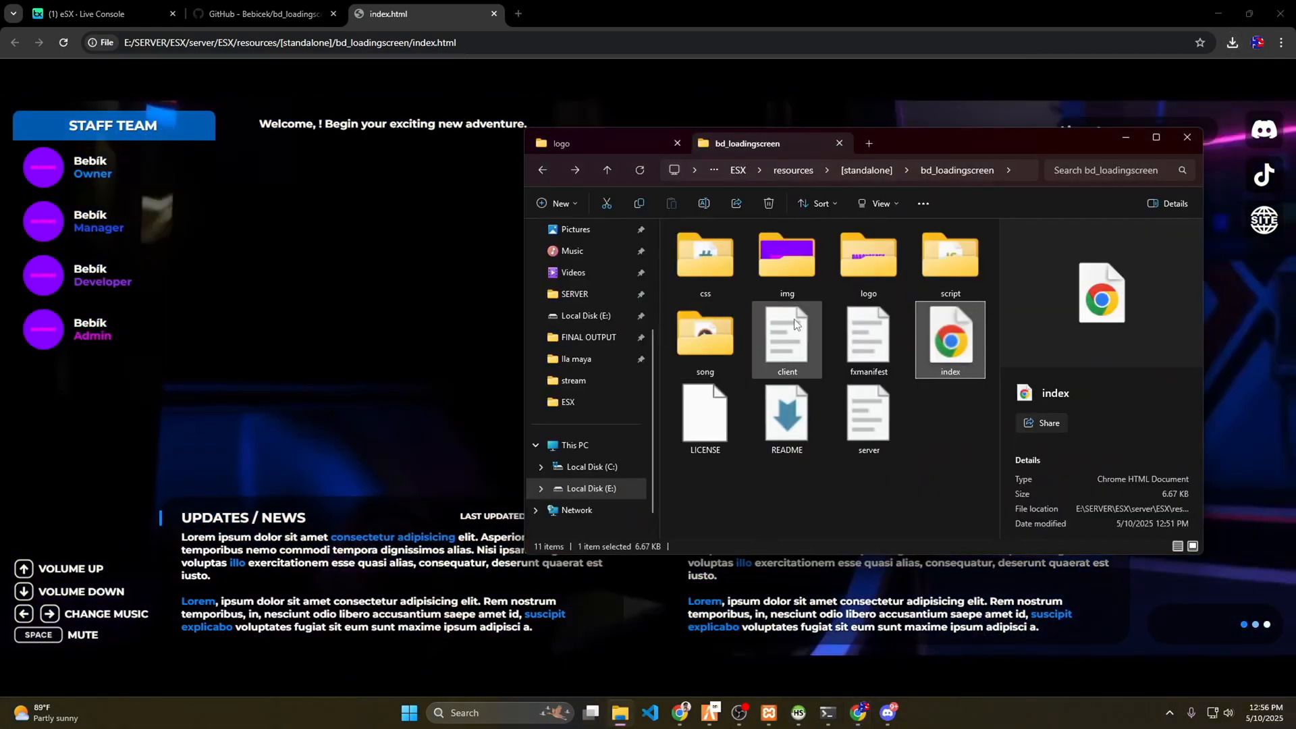
right_click(950, 339)
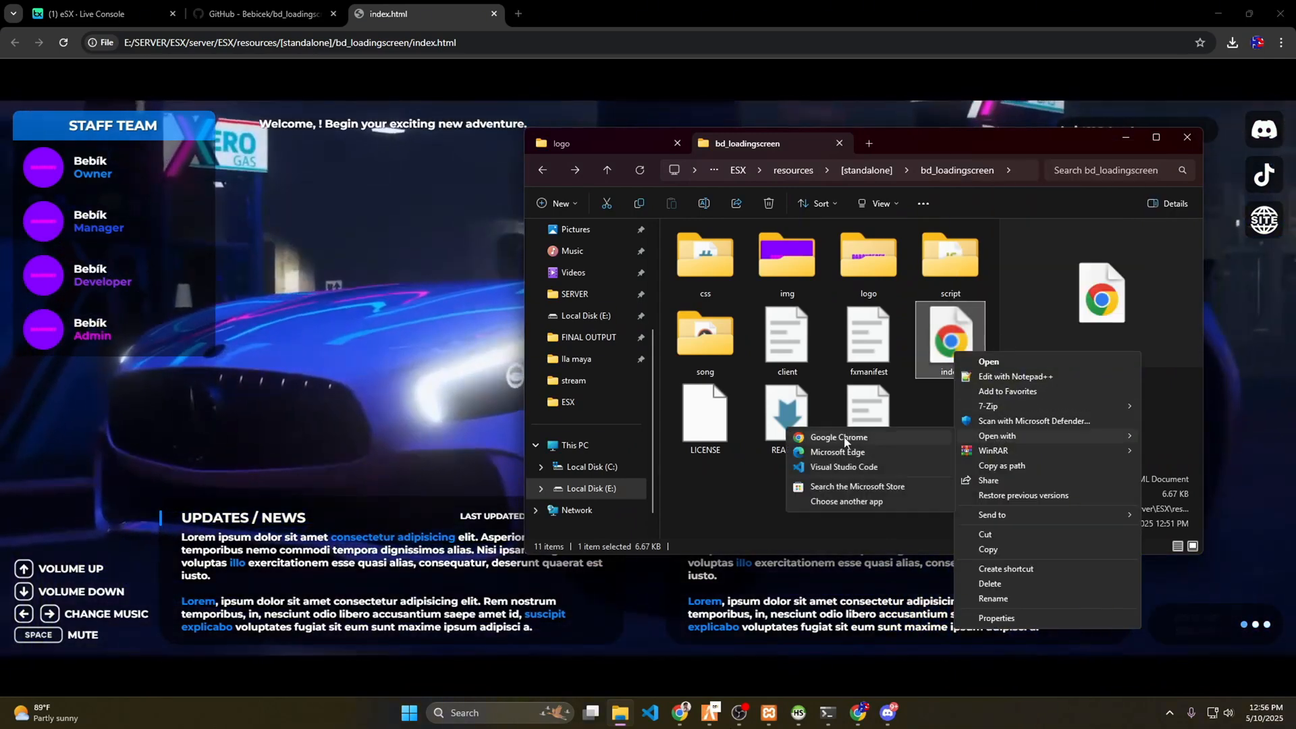
click(844, 471)
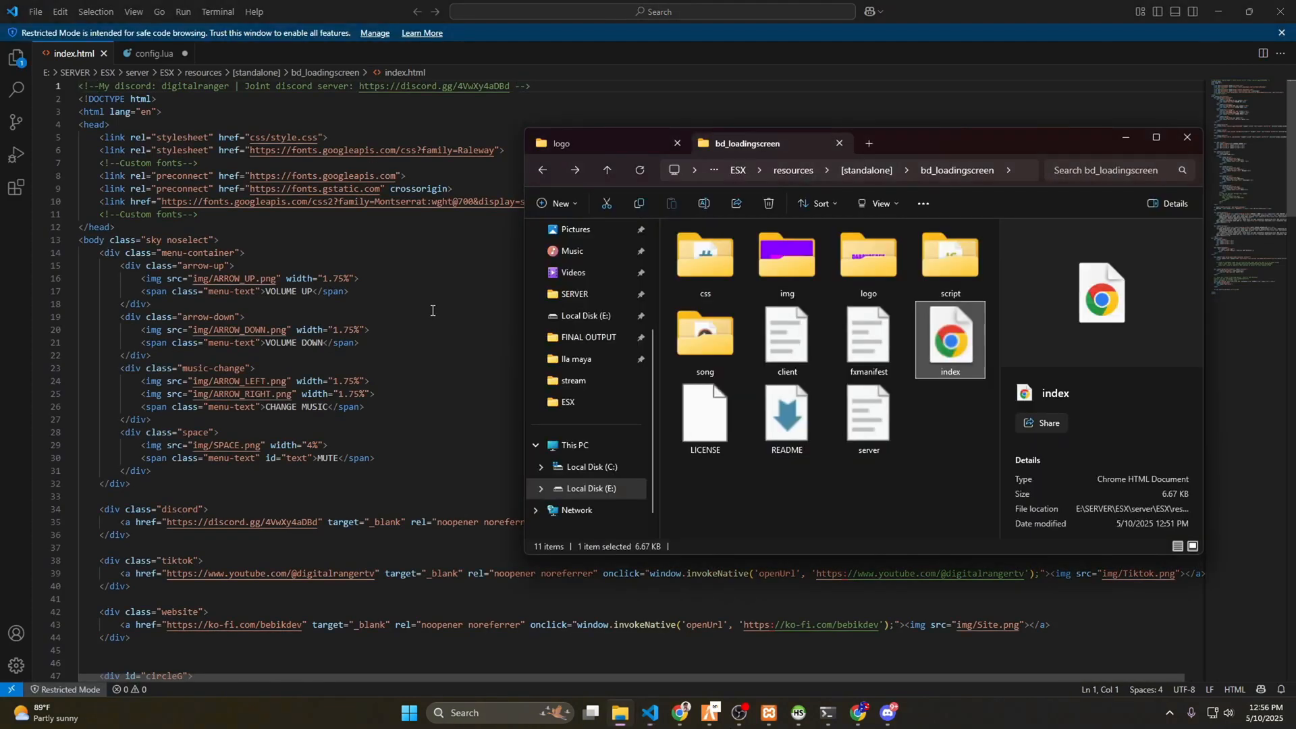
Reload index.html to preview the DABONG5DEV logo, then go to YouTube in Chrome
double_click(949, 339)
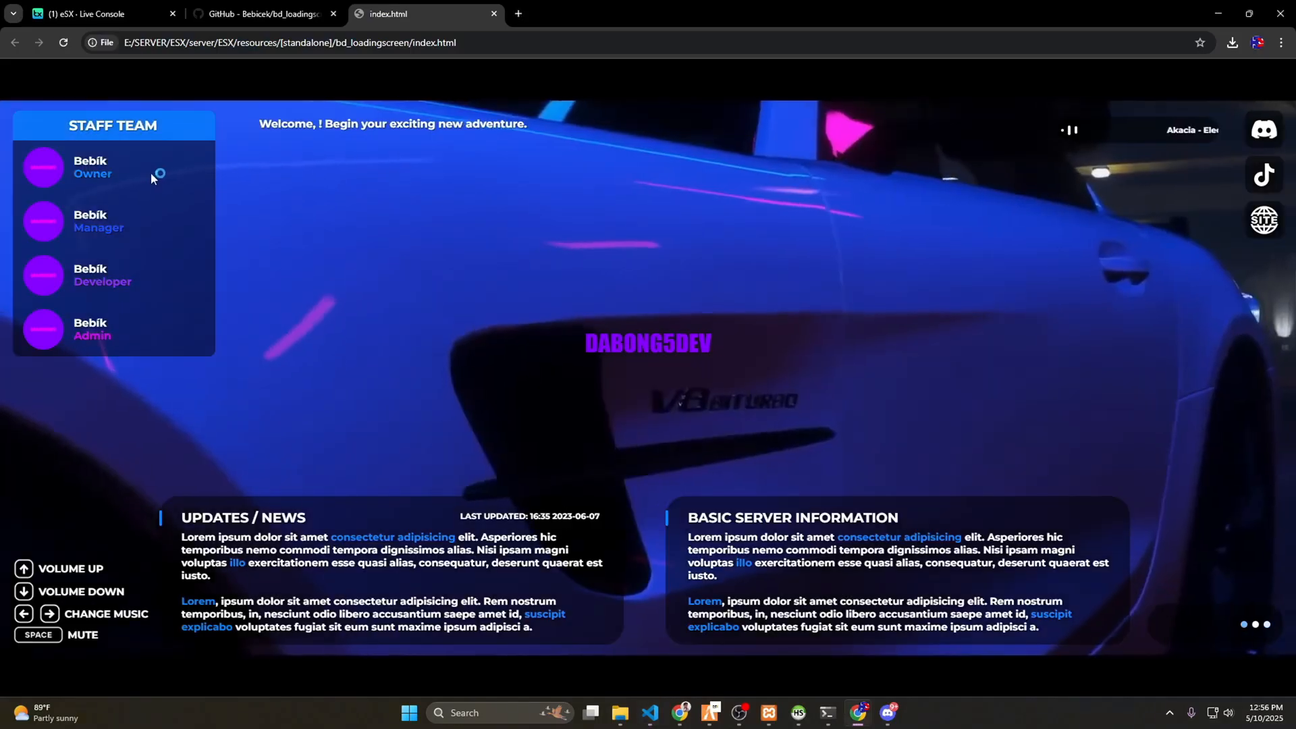
key(alt+tab)
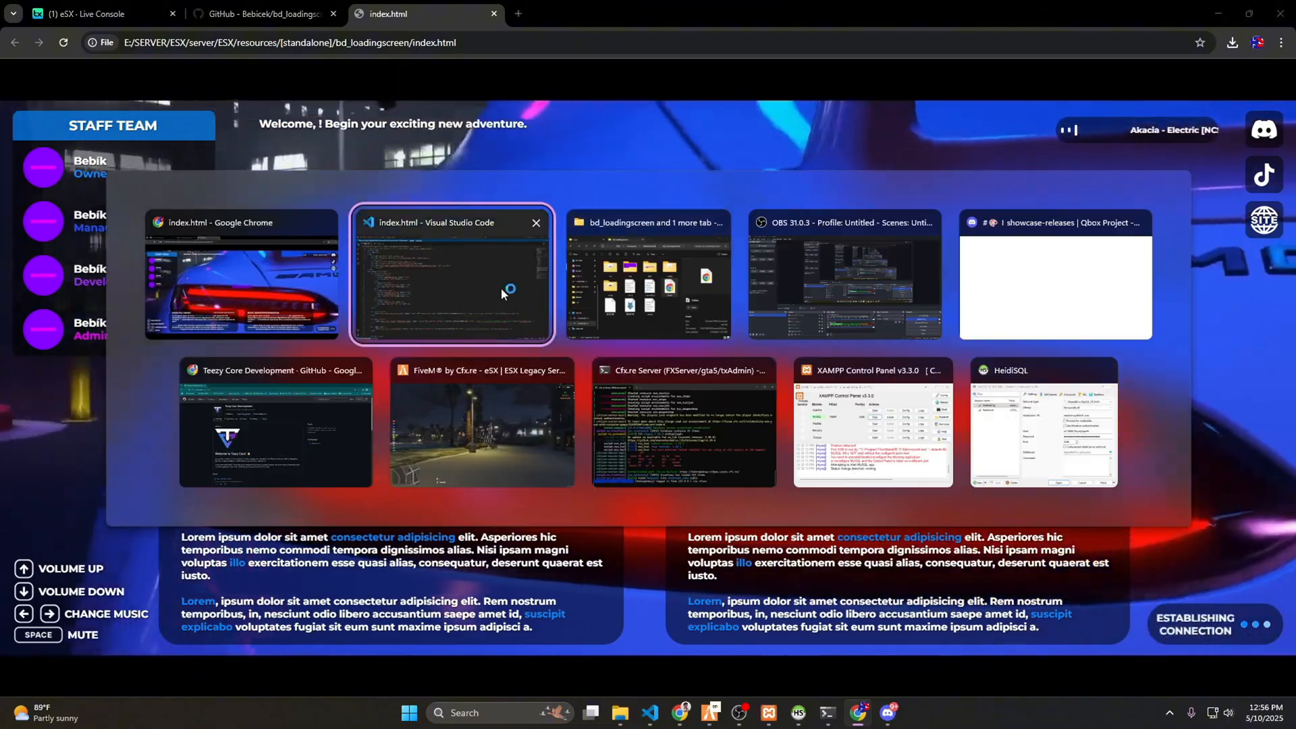
click(452, 275)
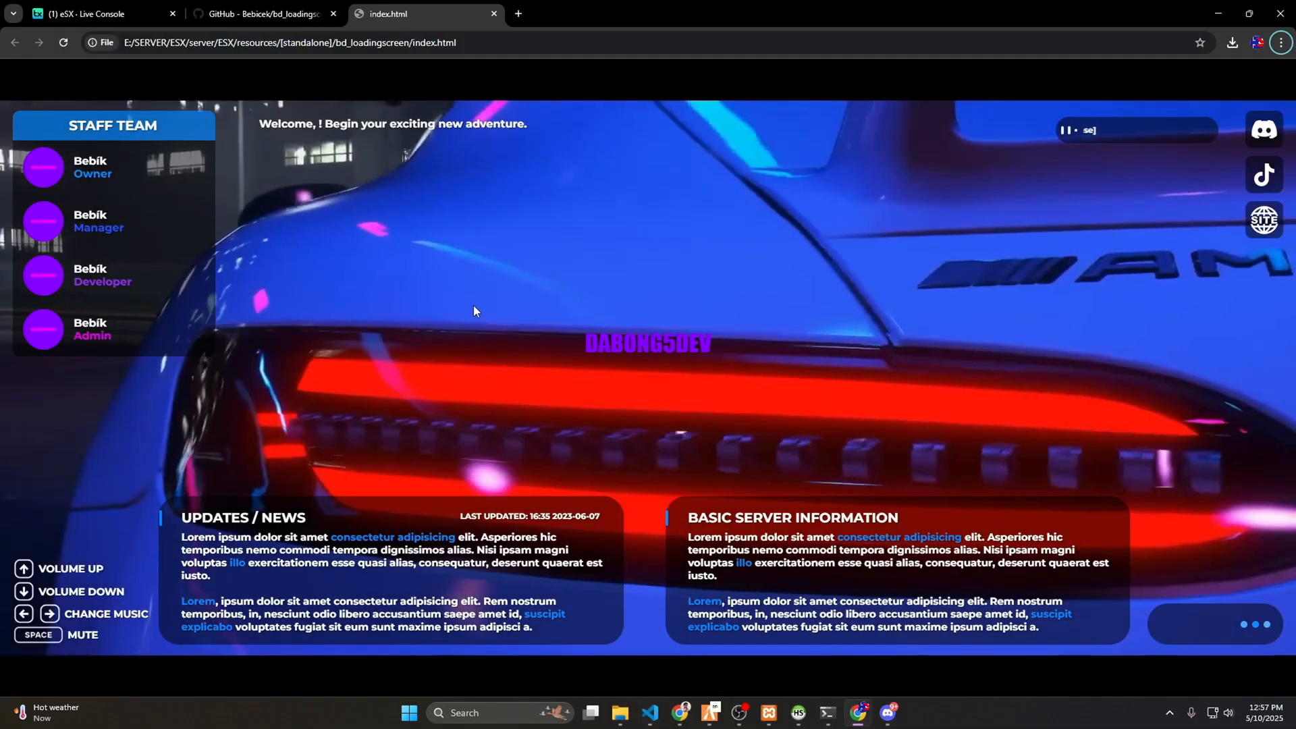
click(63, 42)
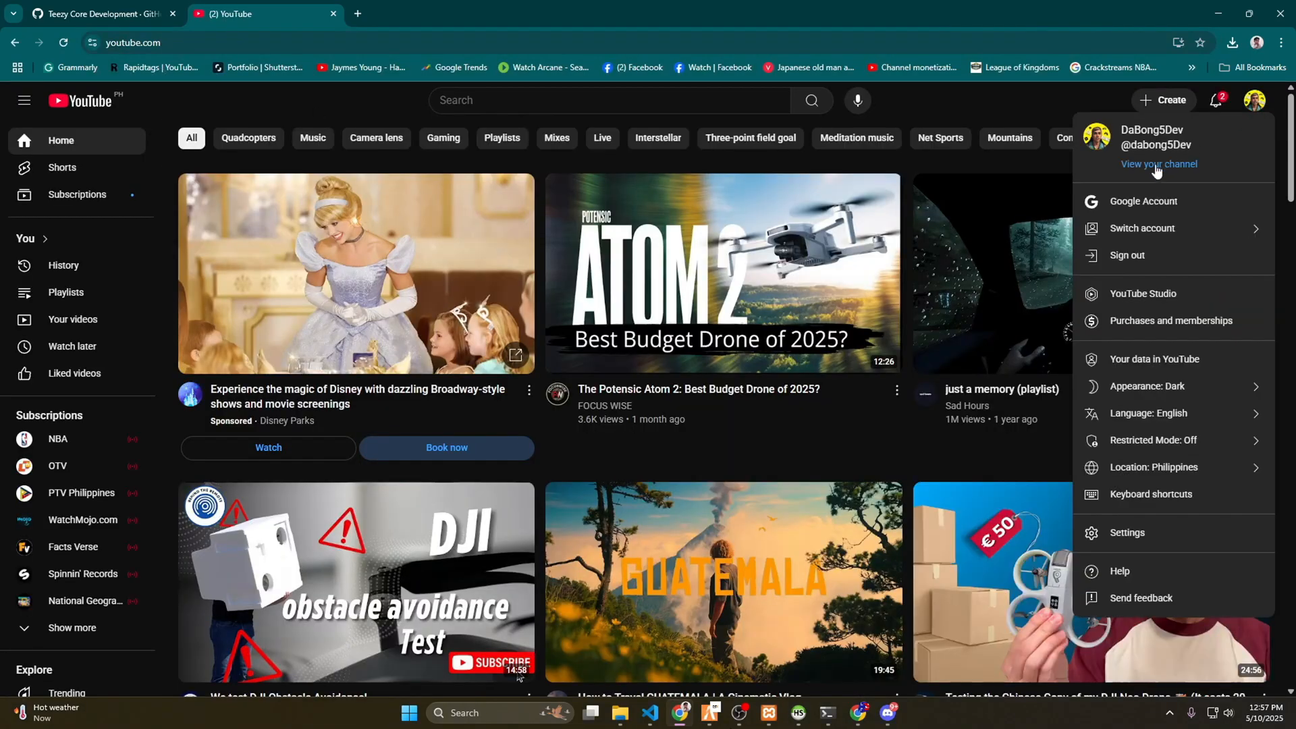
Open the Disable All Peds and Vehicles video from your channel and bring up its share options
click(1159, 163)
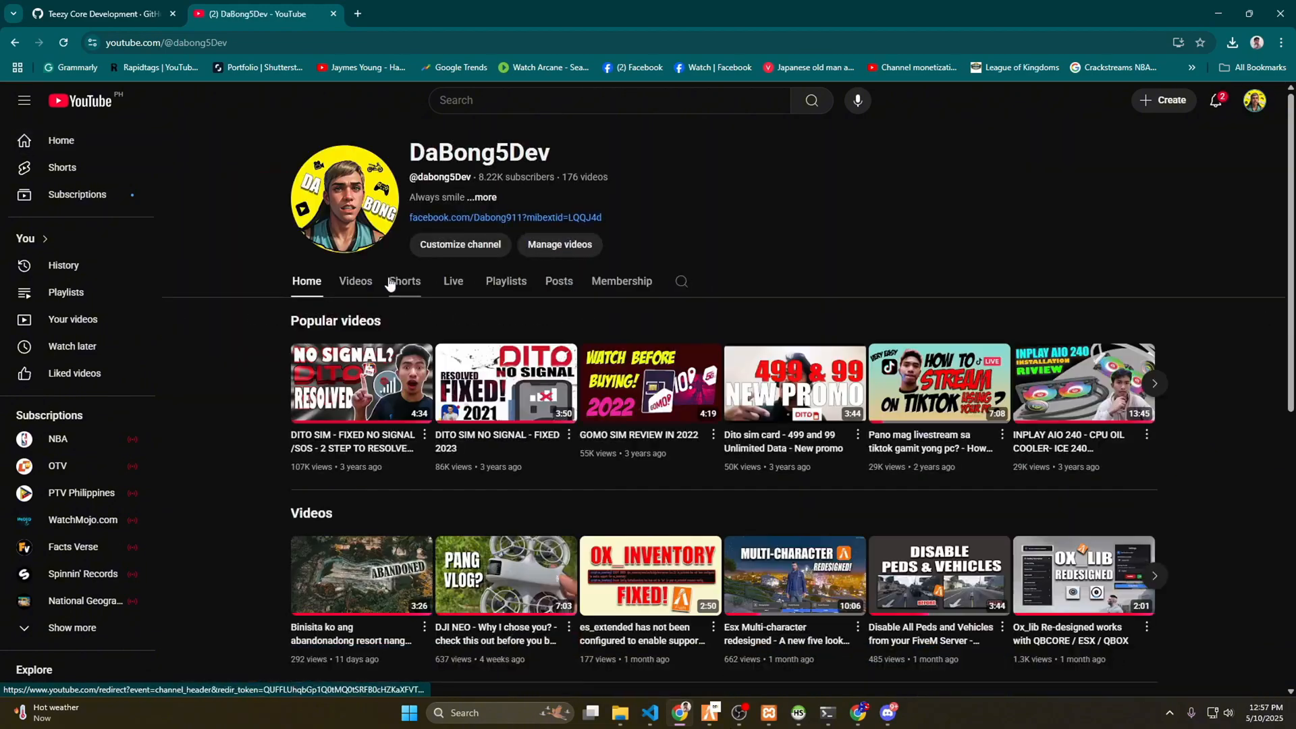
scroll(down, 3)
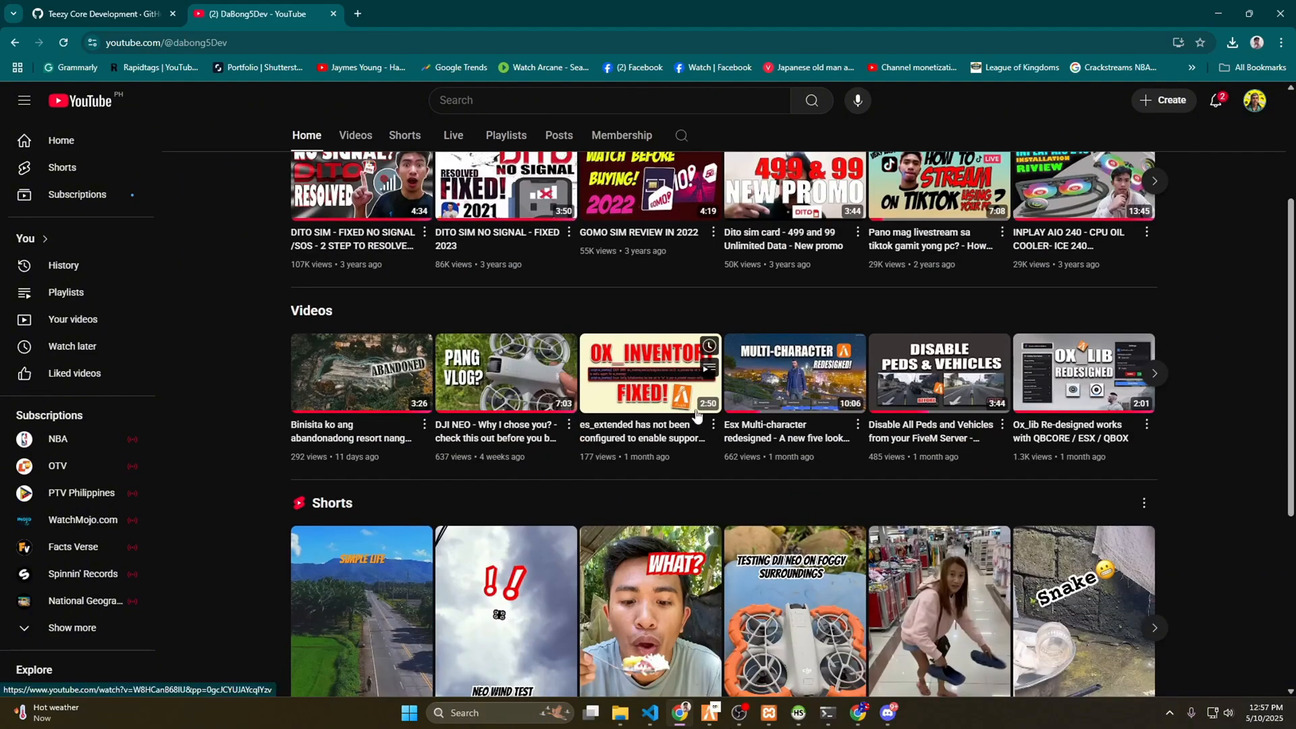
scroll(down, 3)
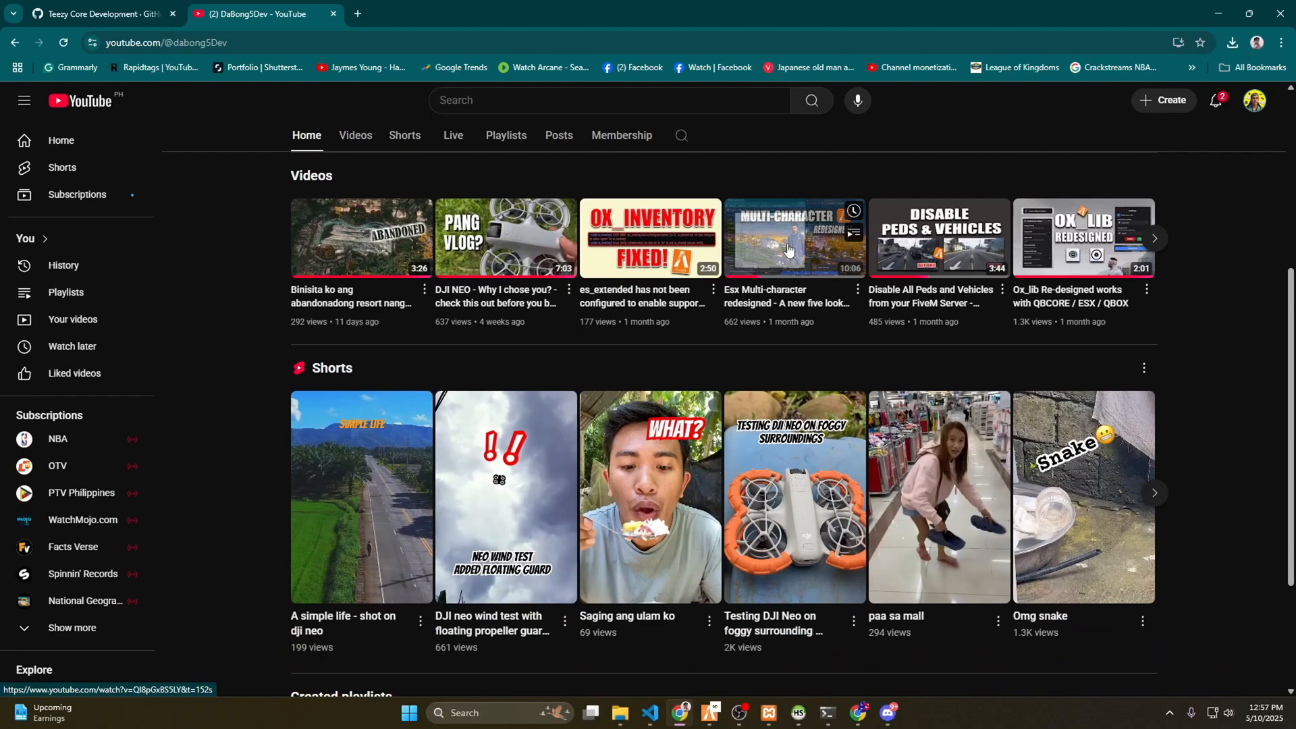
mouse_move(939, 238)
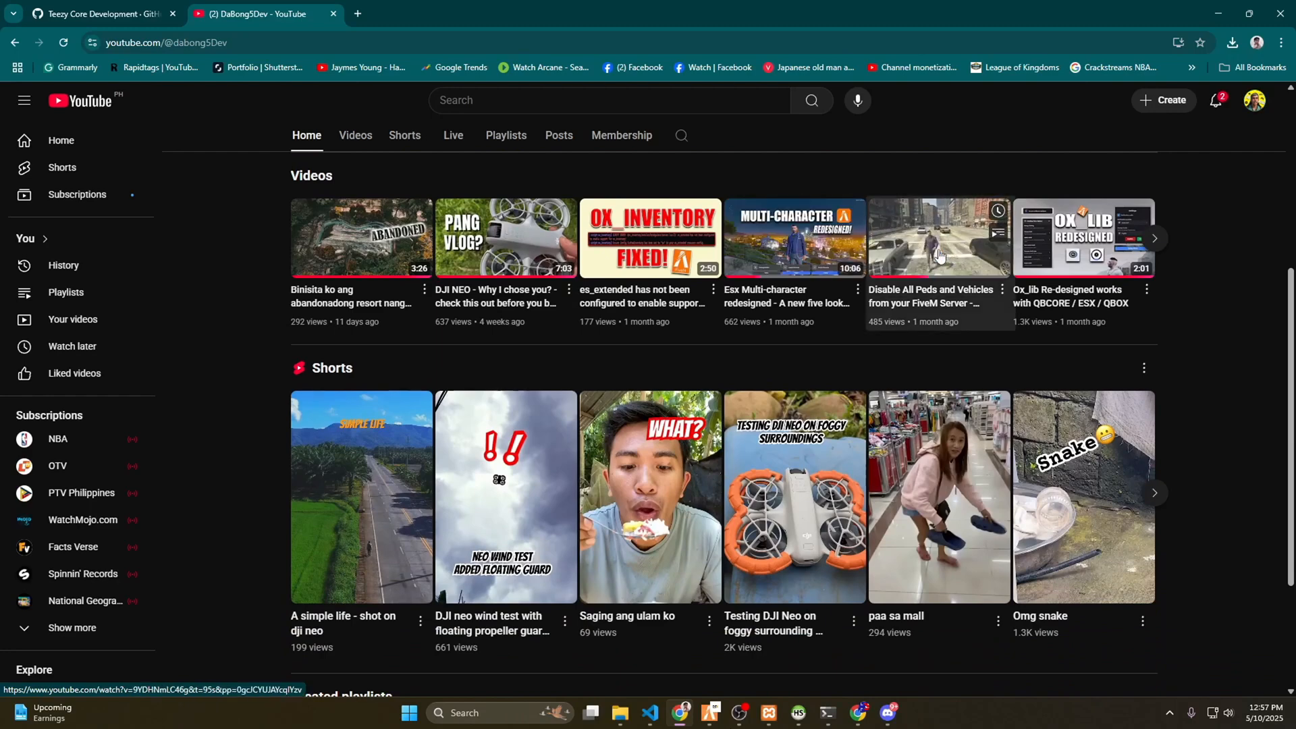
click(940, 238)
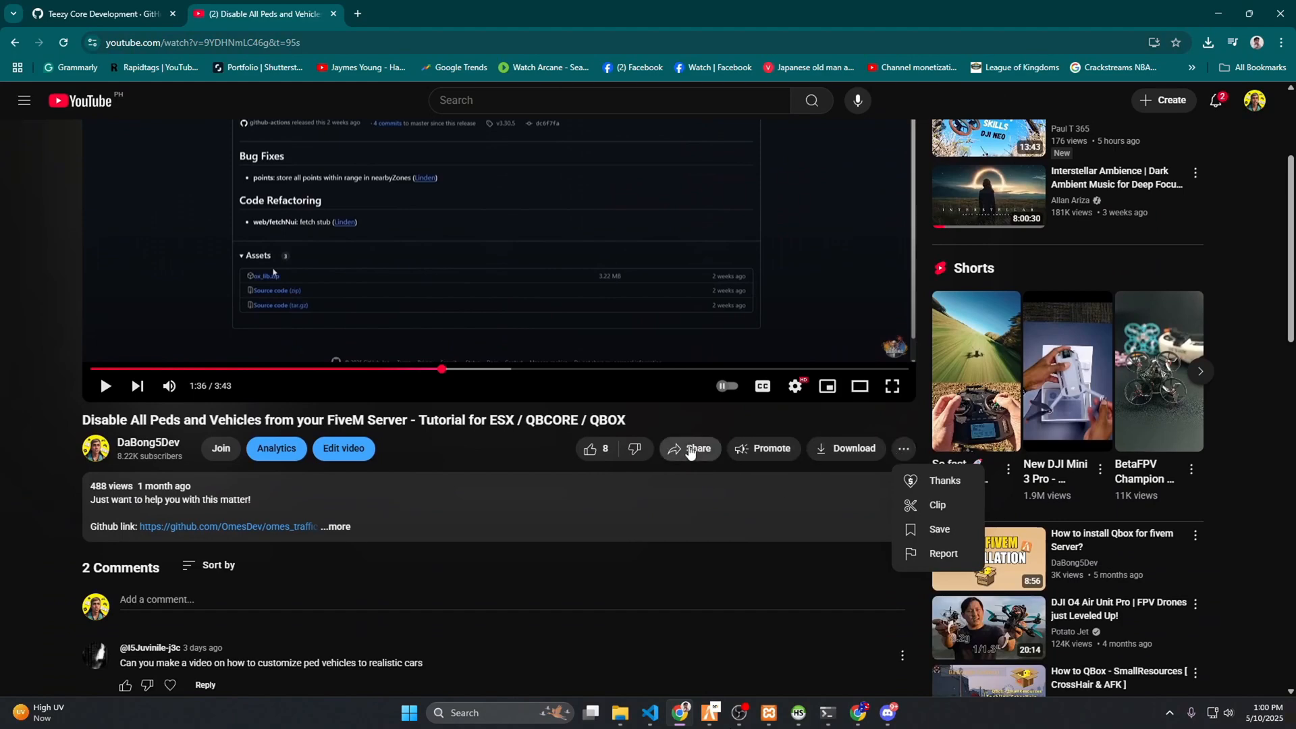
click(697, 449)
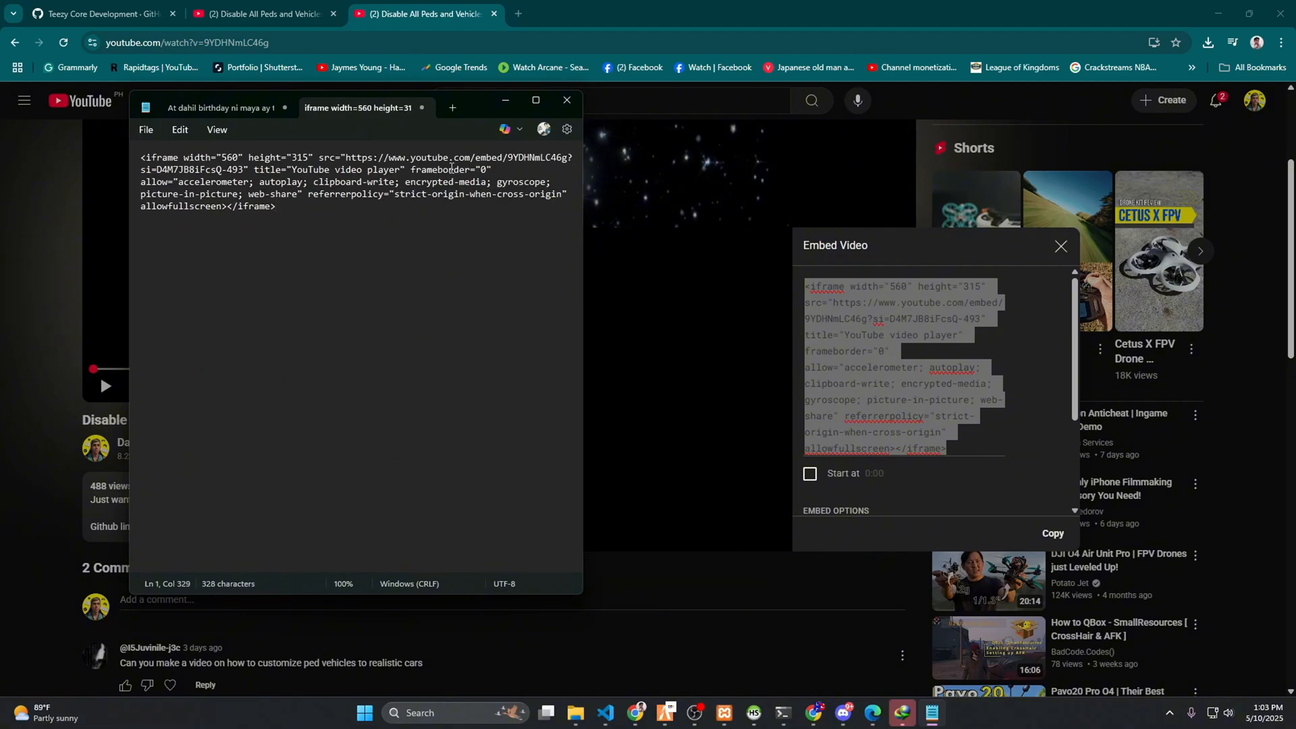
Select the embed URL in the iframe's src attribute up to the video ID
double_click(362, 158)
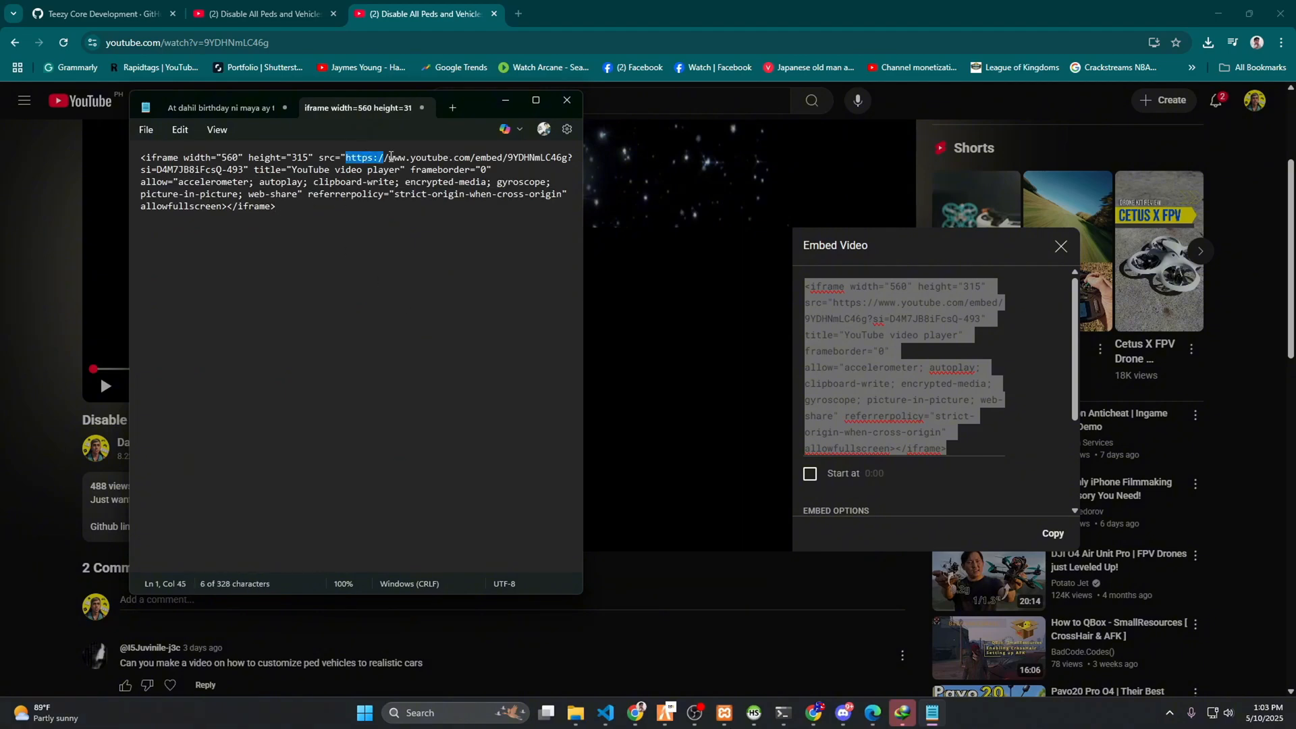
drag(345, 158, 570, 158)
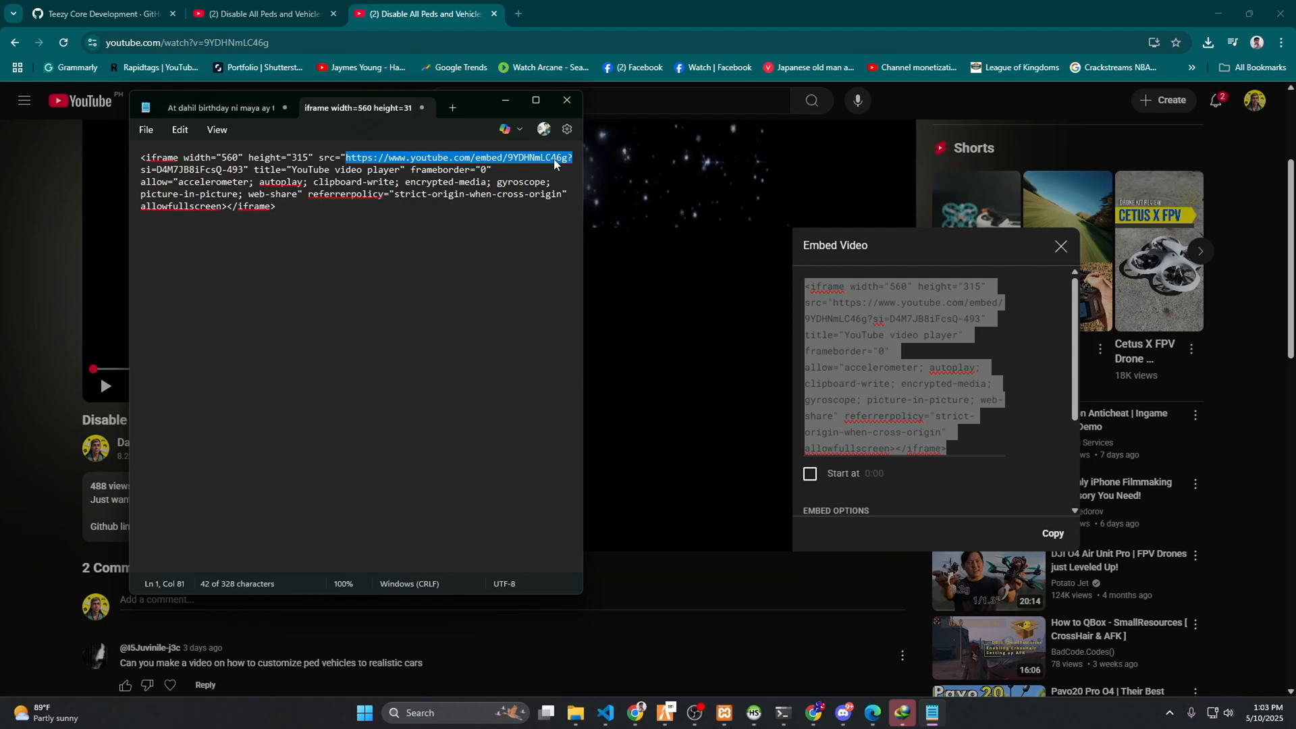
mouse_move(135, 23)
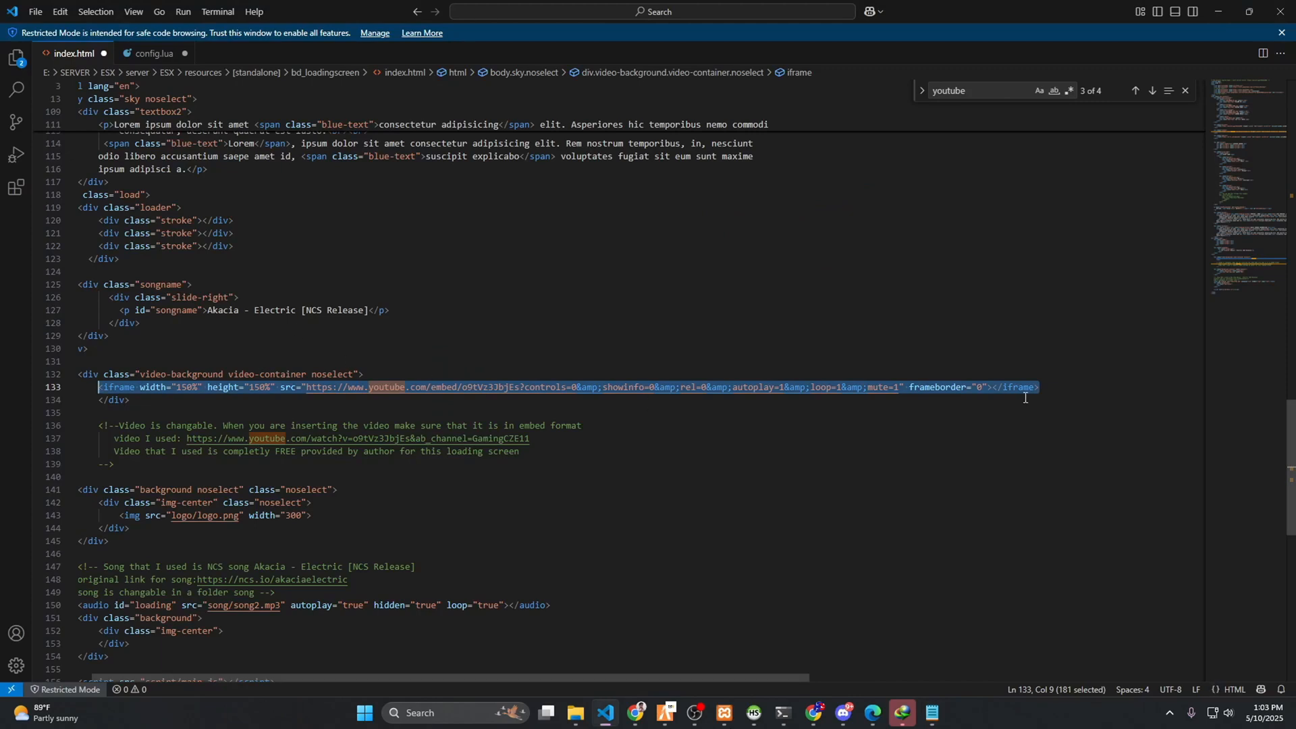
mouse_move(534, 387)
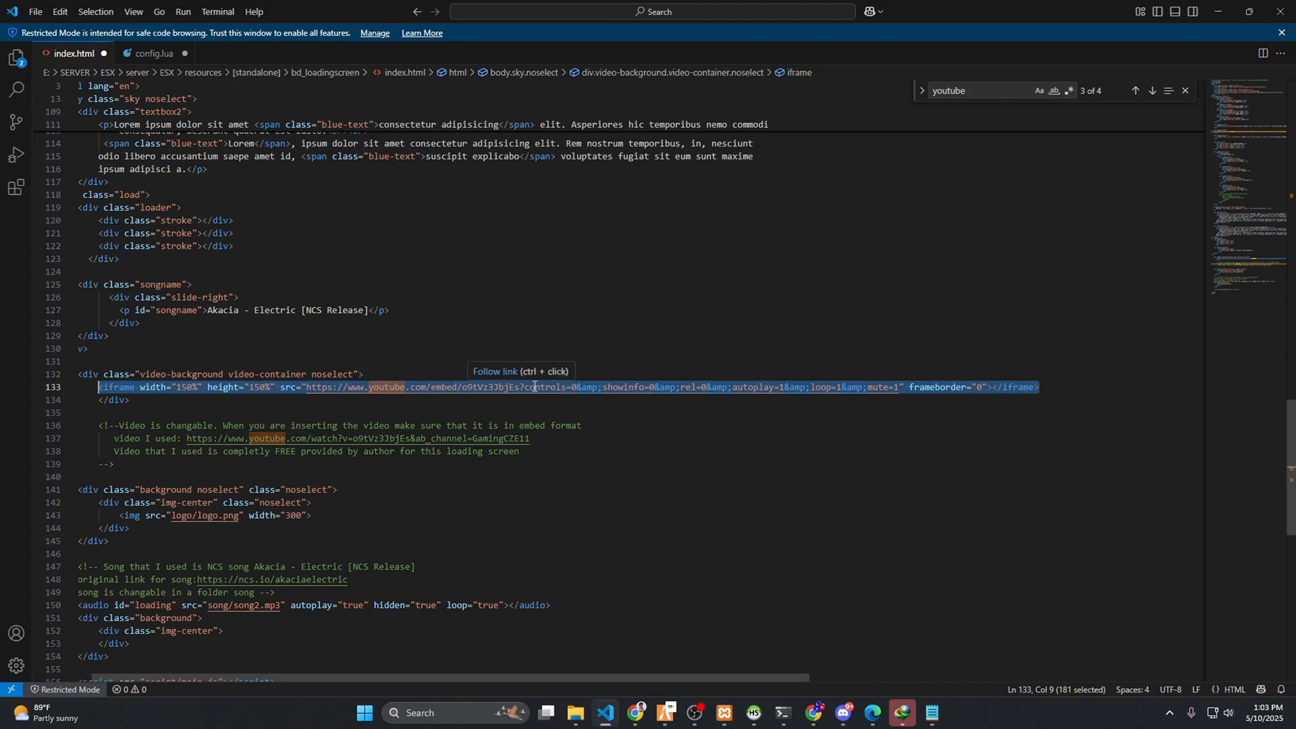
Replace the iframe's YouTube ID with 9YDHNmLC46g on line 133, then check it in Chrome
click(504, 387)
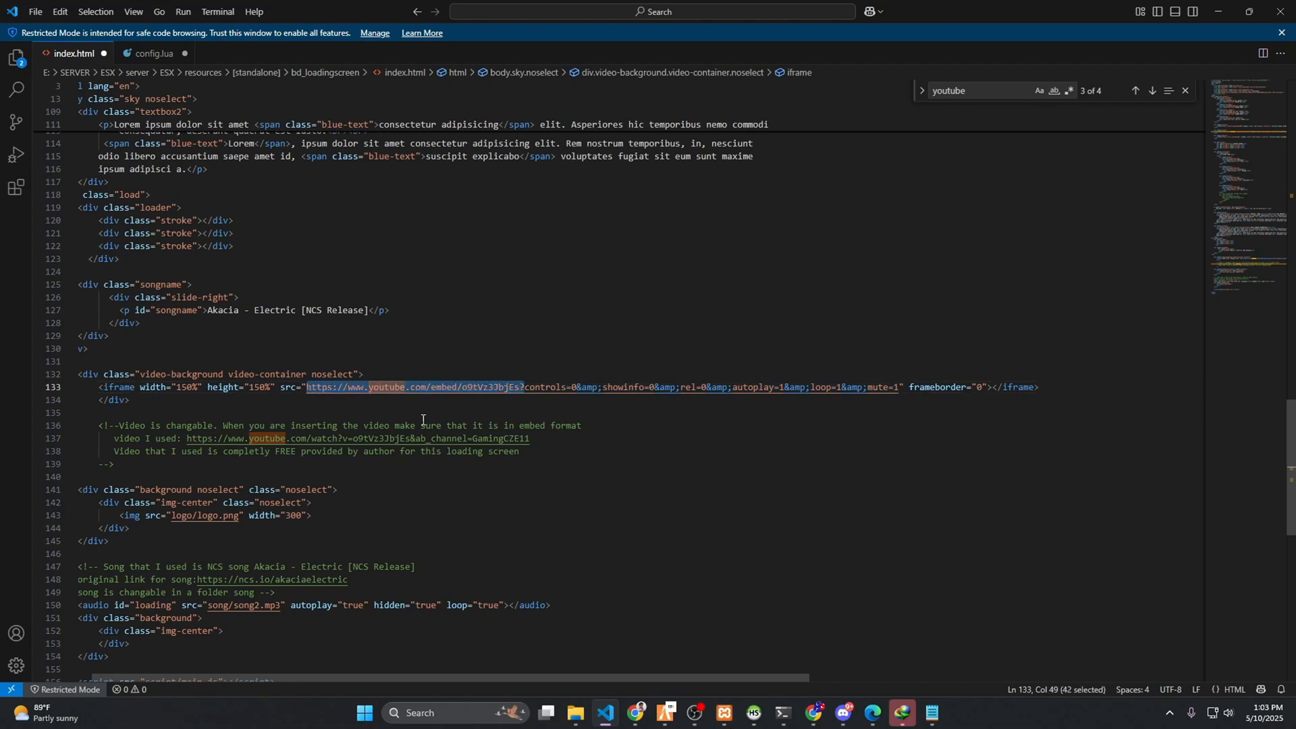
text(9YDHNmLC46g)
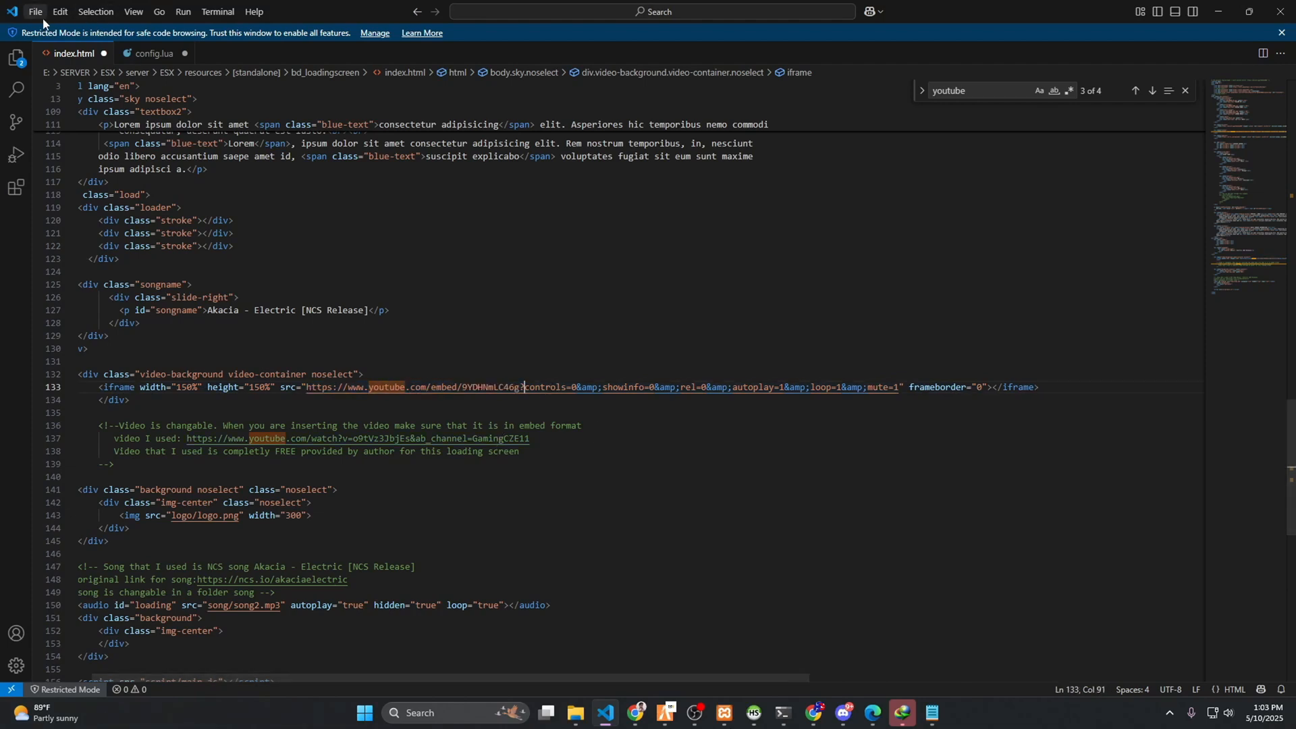
key(alt+tab)
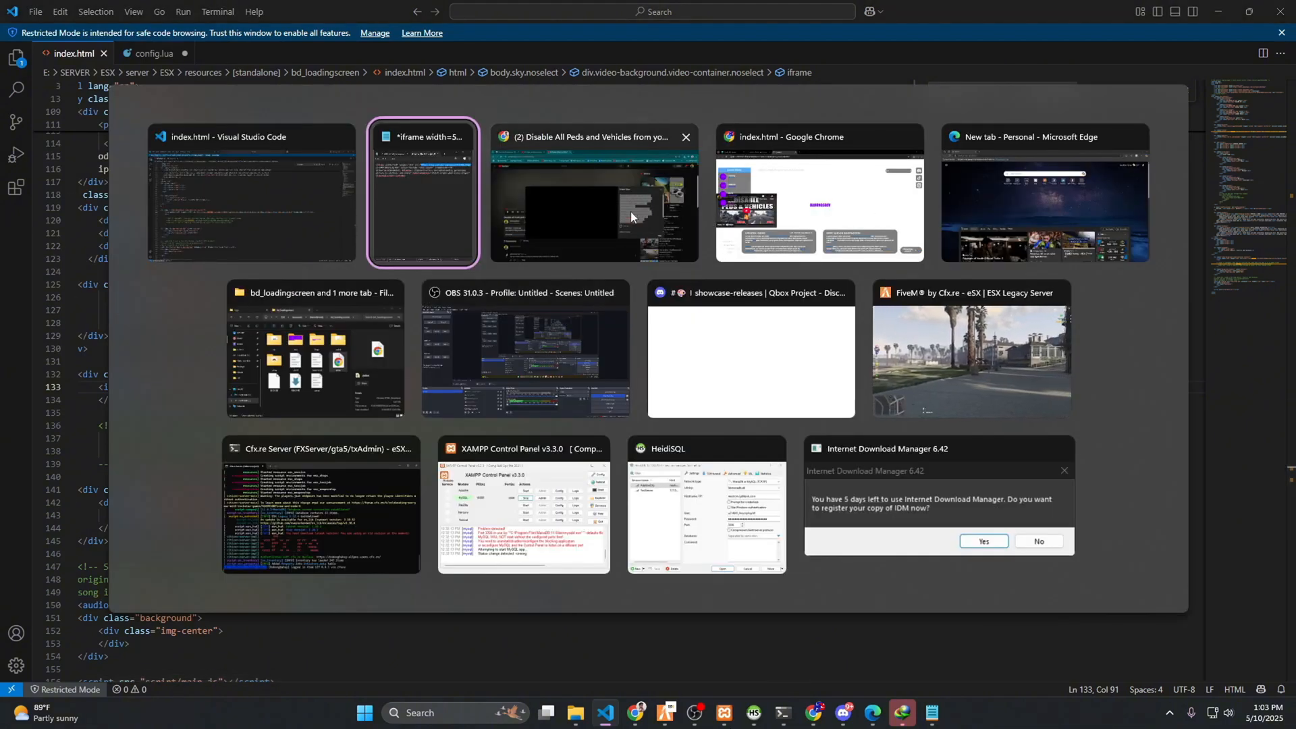
click(819, 206)
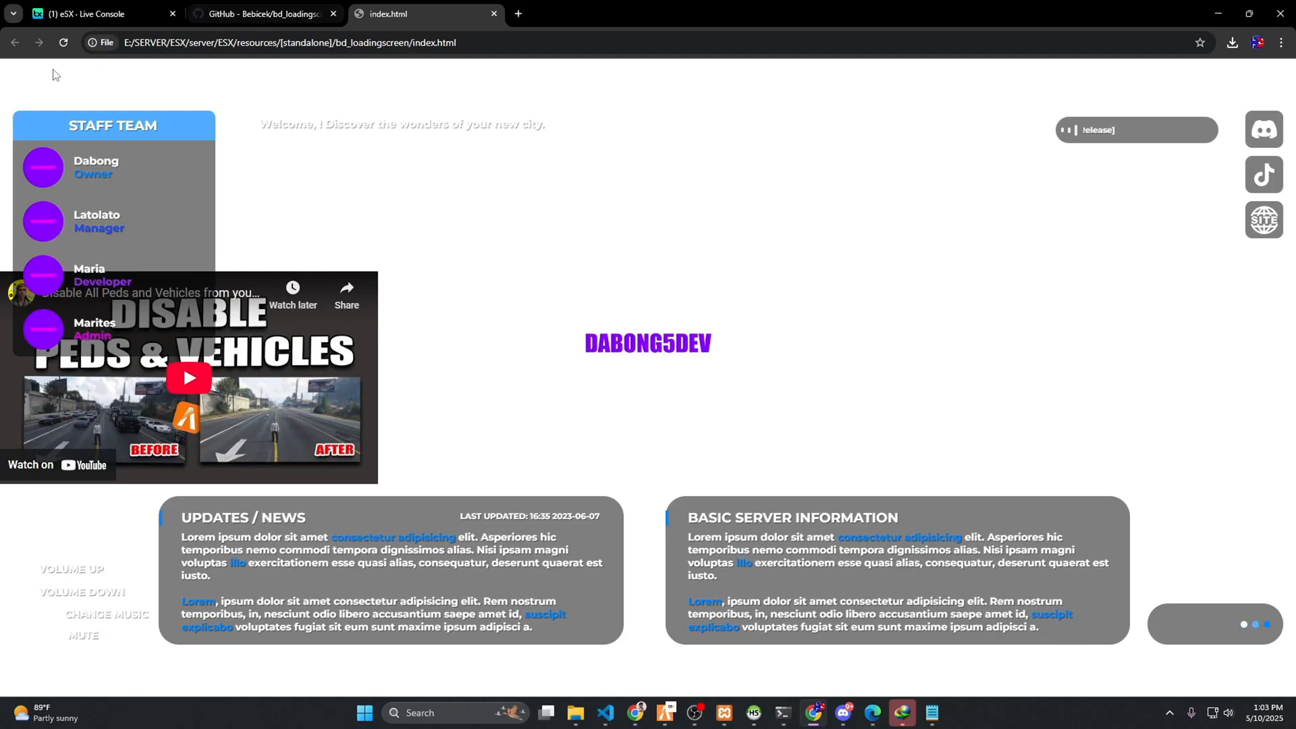